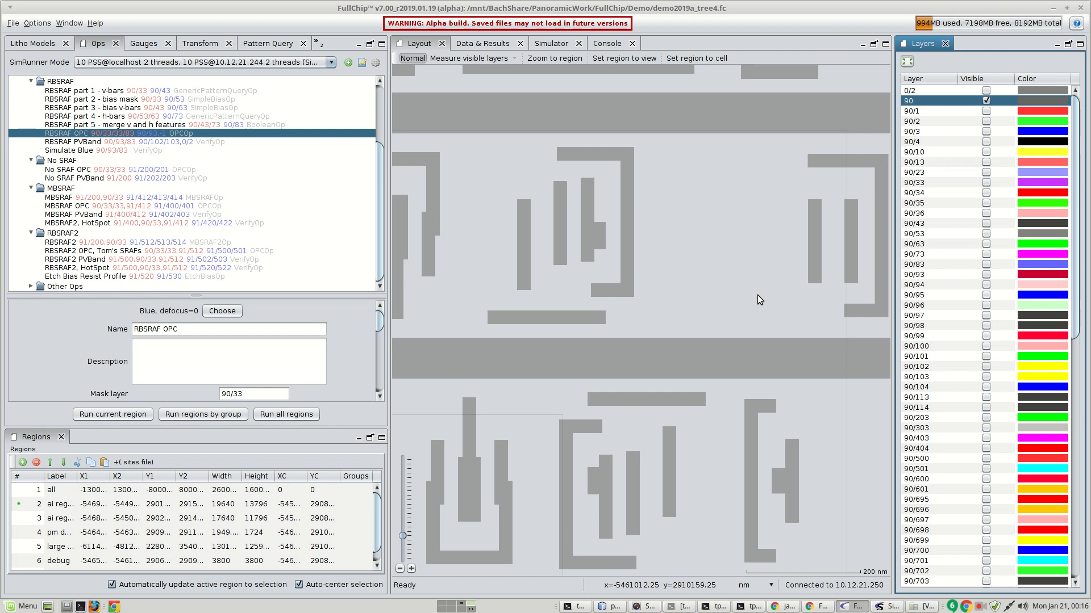
mouse_move(82, 181)
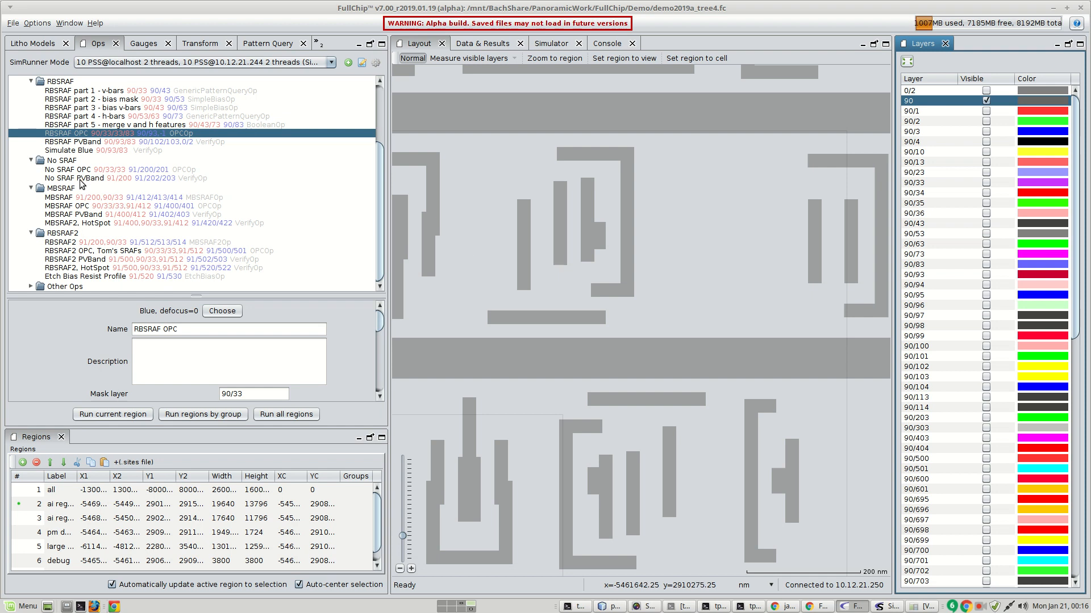
mouse_move(83, 125)
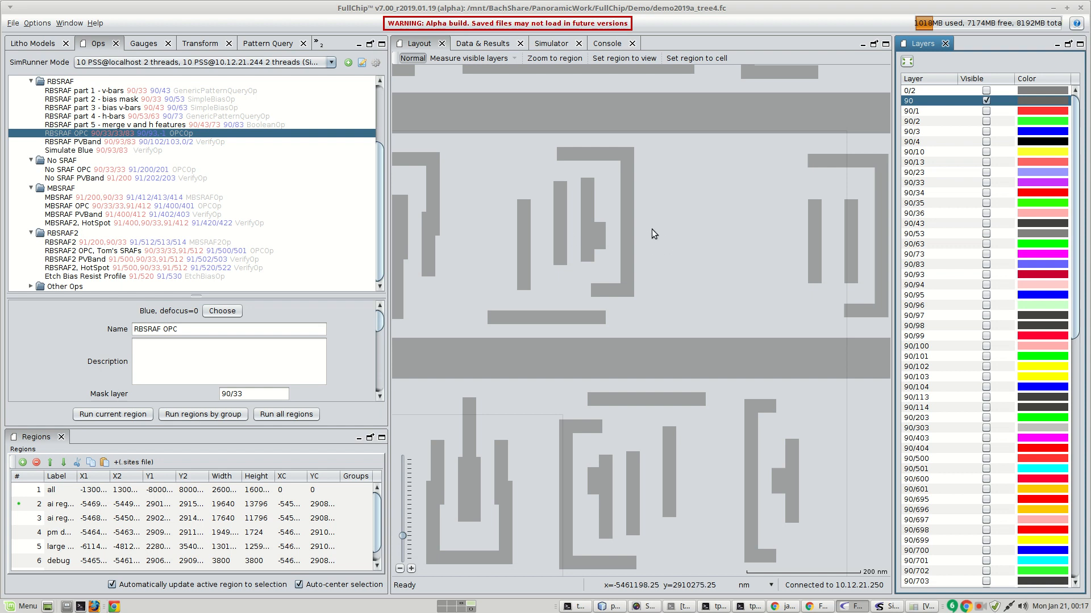
mouse_move(646, 196)
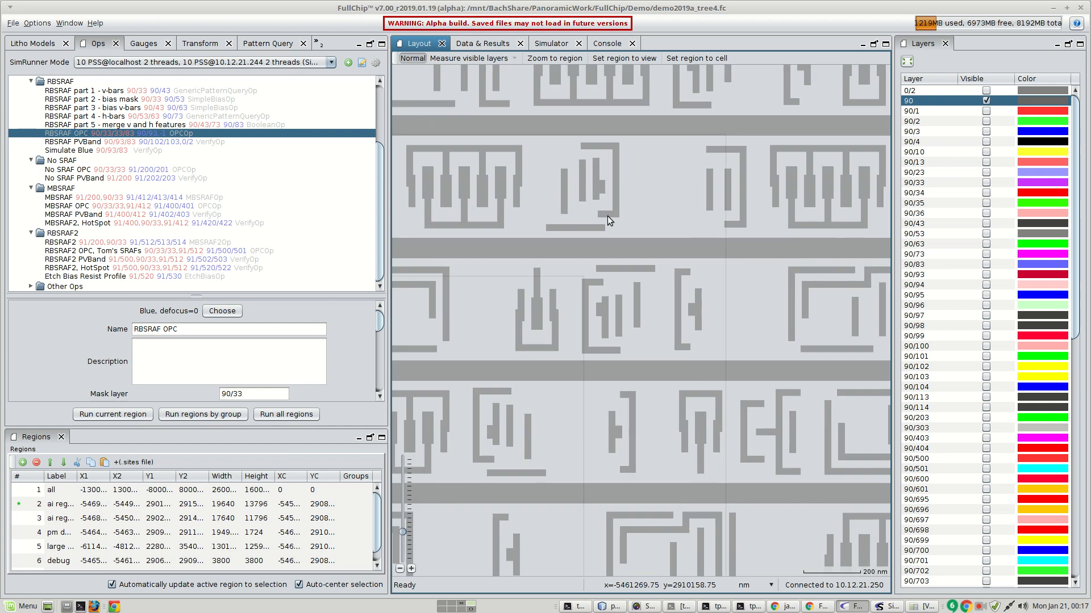
Toggle layer 90 off and the retargeted bias +8 layer 90/33 on, leaving only 90/33 visible
left_click(985, 131)
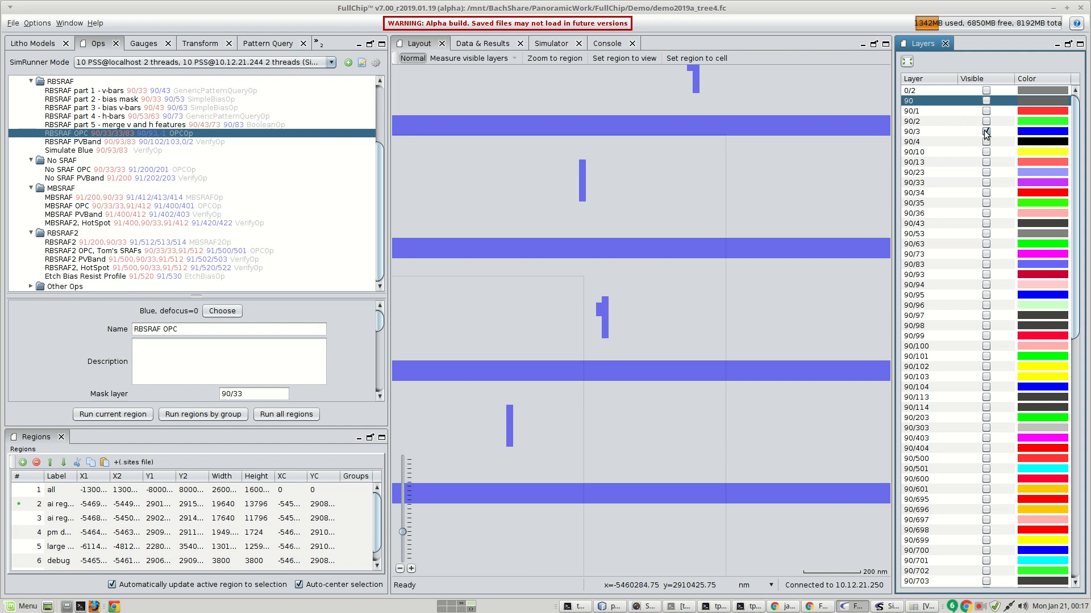
left_click(984, 132)
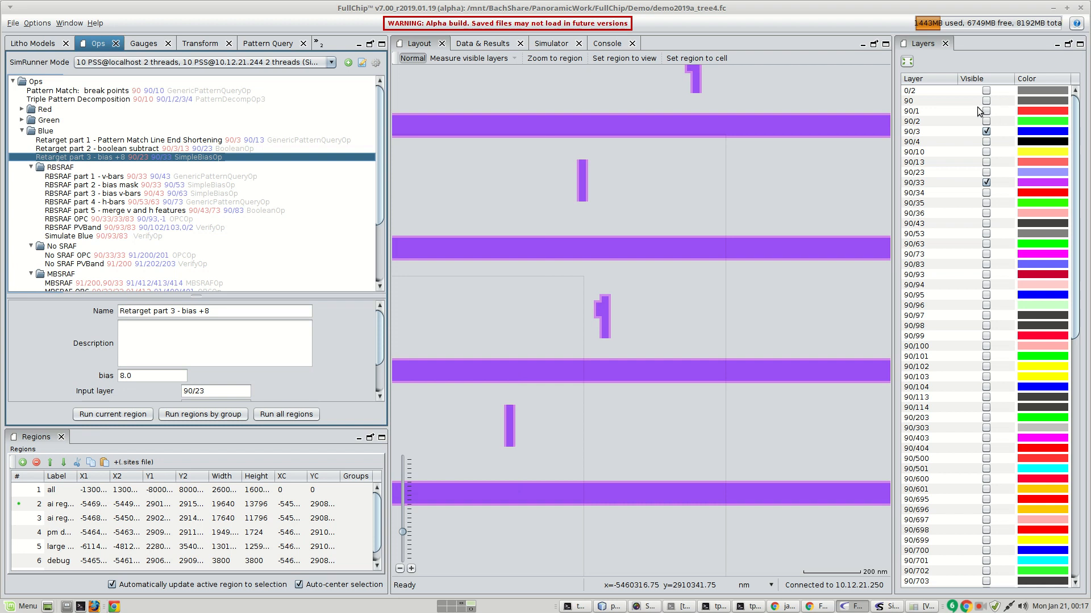
left_click(986, 101)
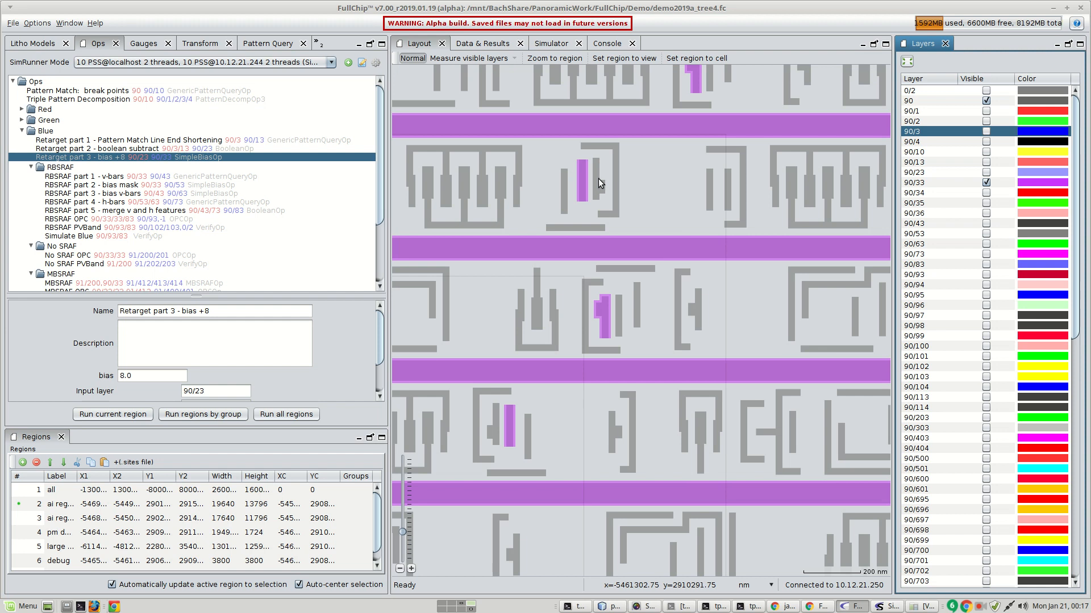
mouse_move(581, 194)
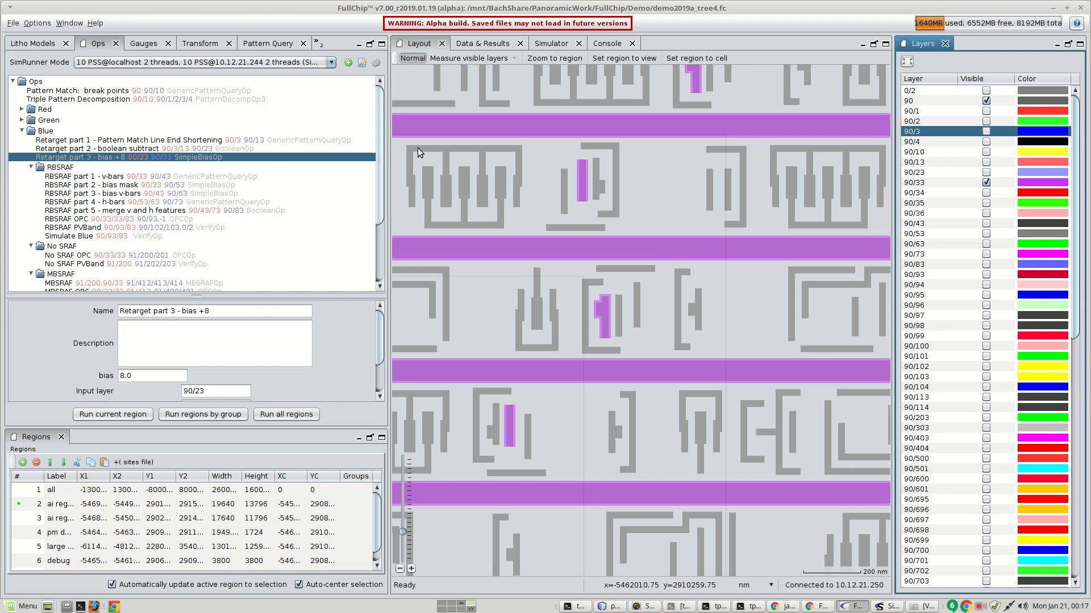
left_click(986, 101)
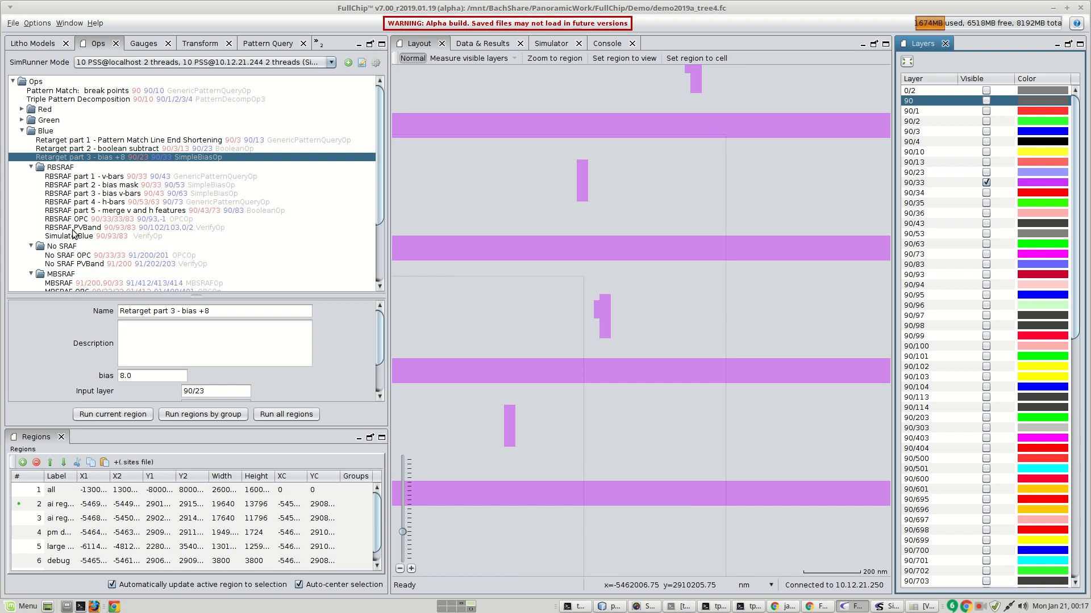
mouse_move(75, 234)
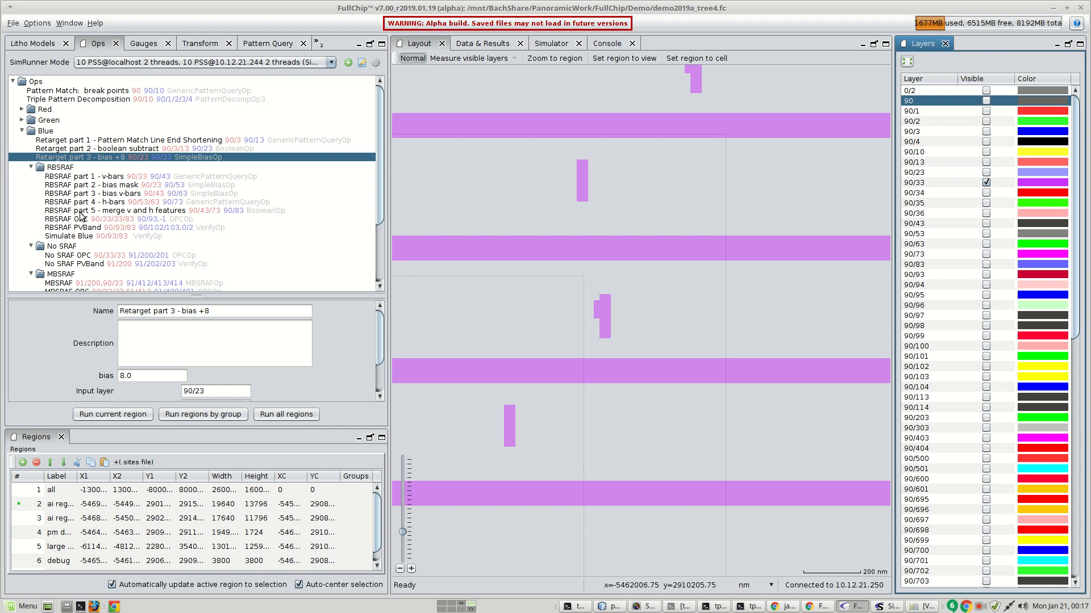
Show output layers of RBSRAF part 5 (90/83) and RBSRAF PVBand (0/2, 90/102, 90/103) over 90/33
right_click(139, 210)
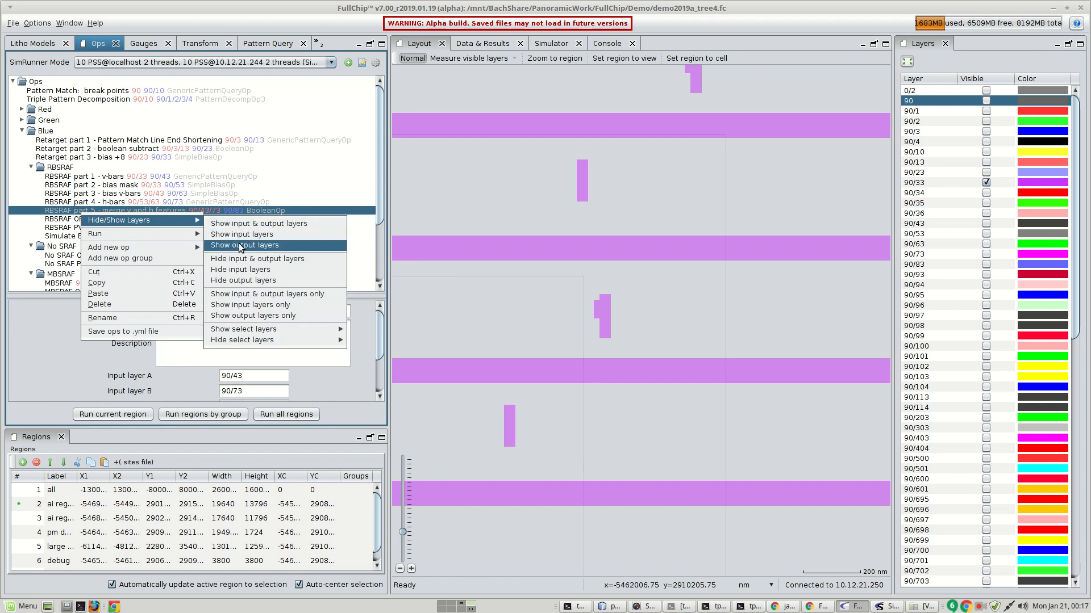
left_click(244, 245)
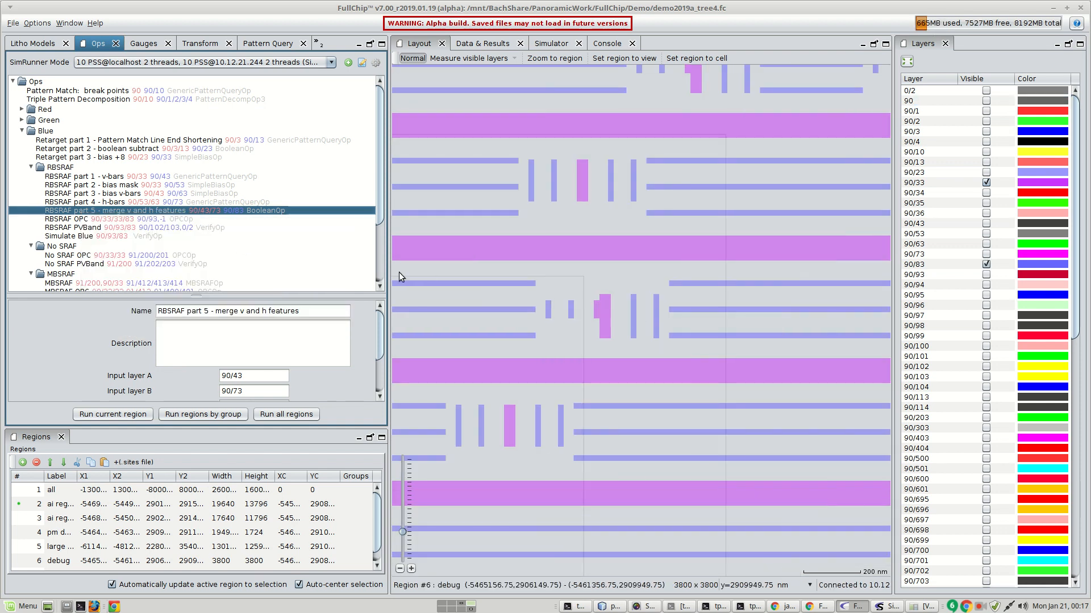
left_click(105, 227)
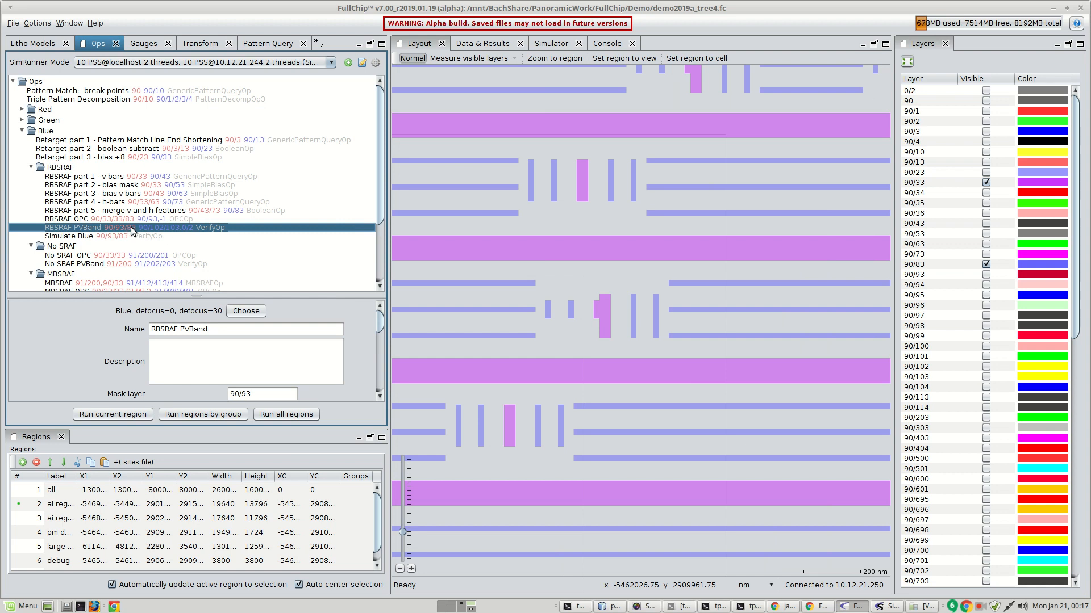
right_click(132, 228)
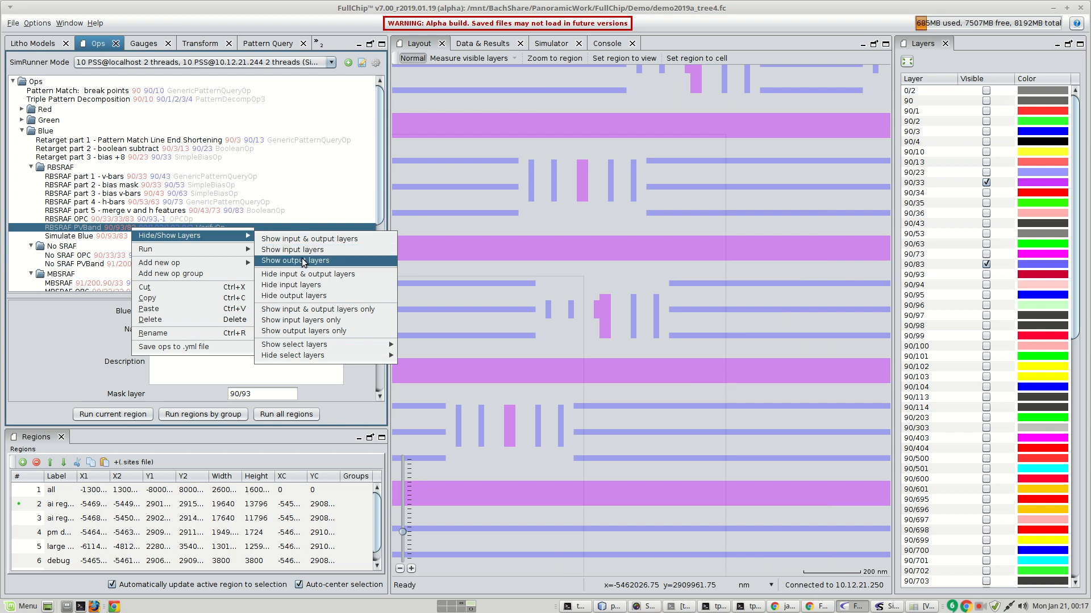
left_click(295, 260)
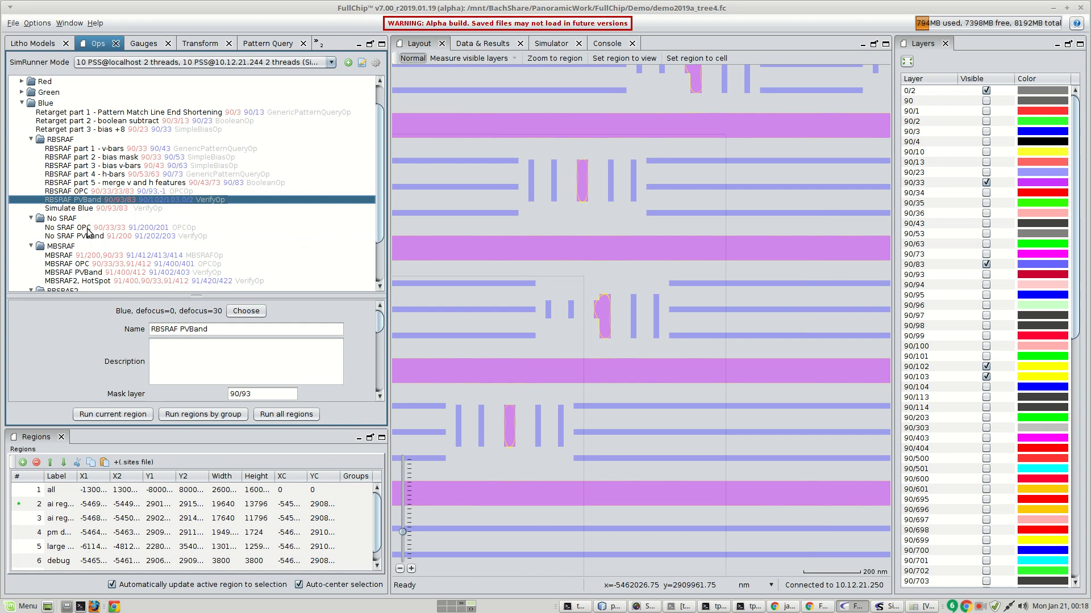
Show the No SRAF OPC outputs with mask layer 91/200 and zoom into a feature
left_click(82, 227)
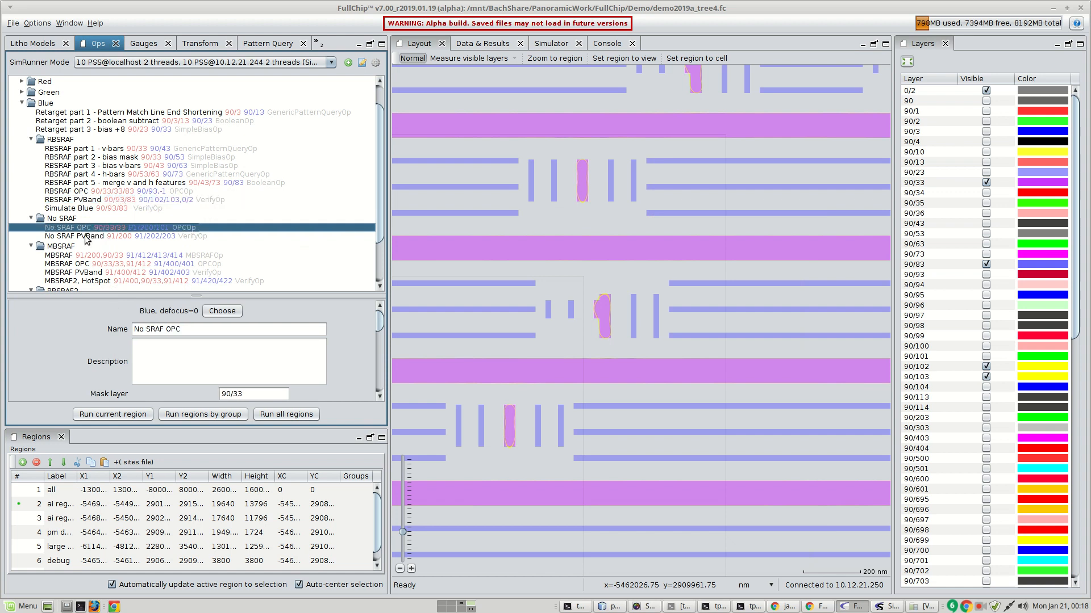
right_click(105, 227)
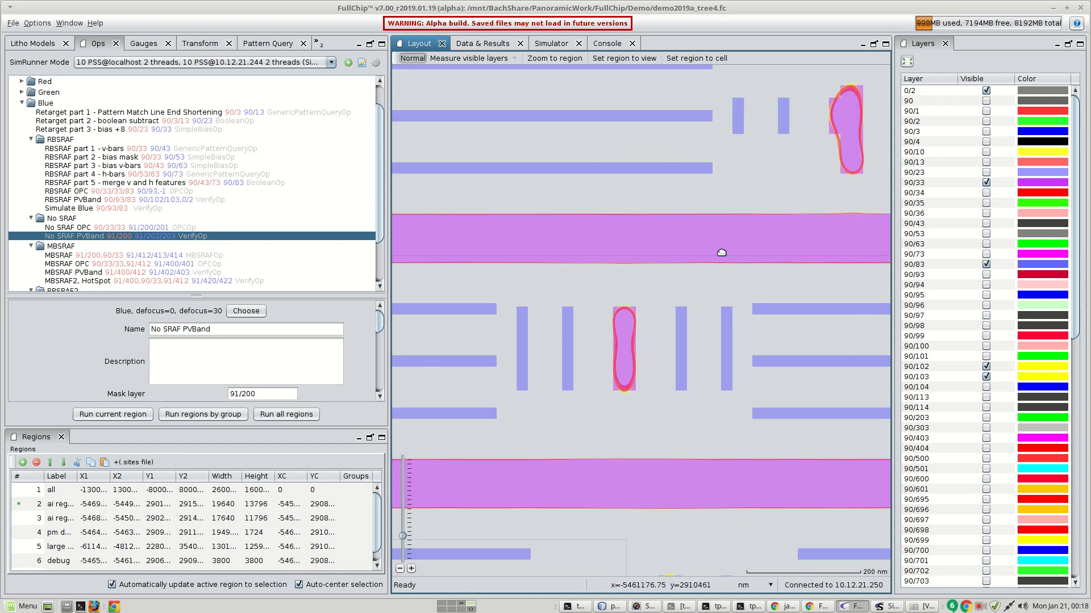
scroll("up", 3)
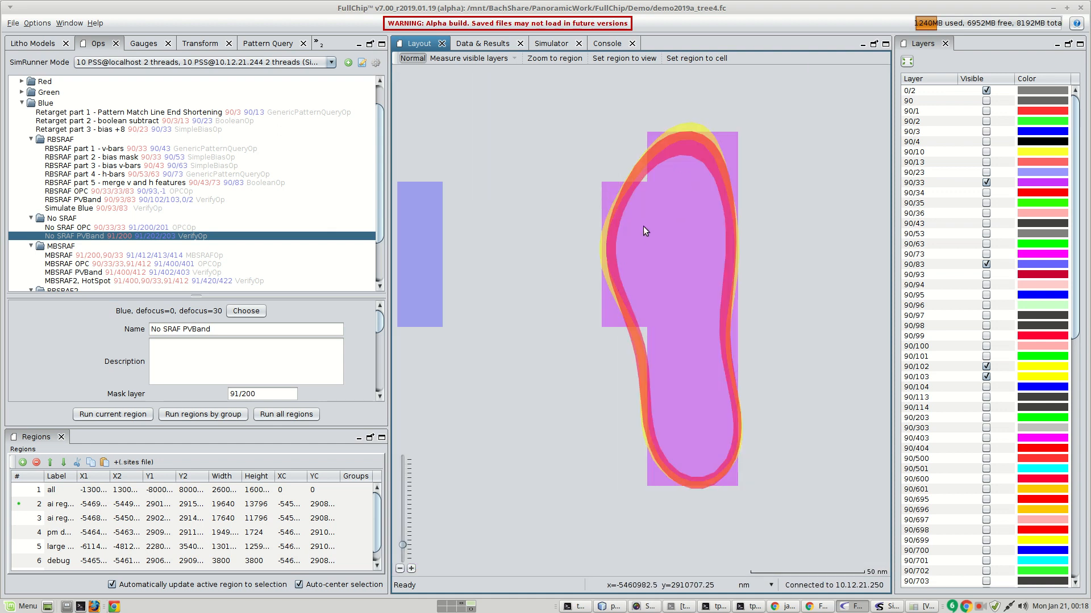
mouse_move(692, 133)
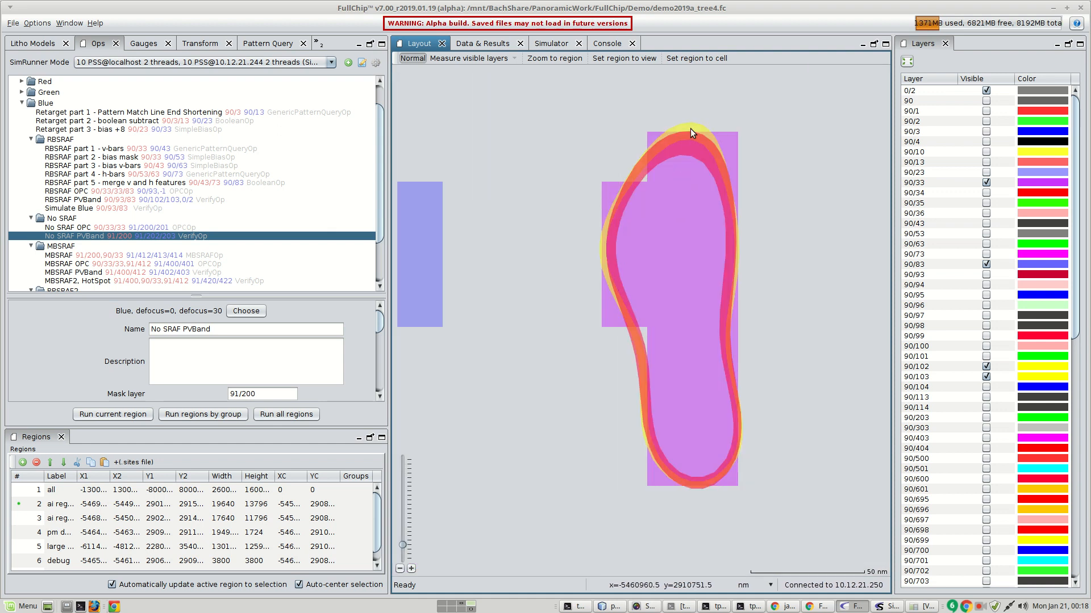
mouse_move(723, 320)
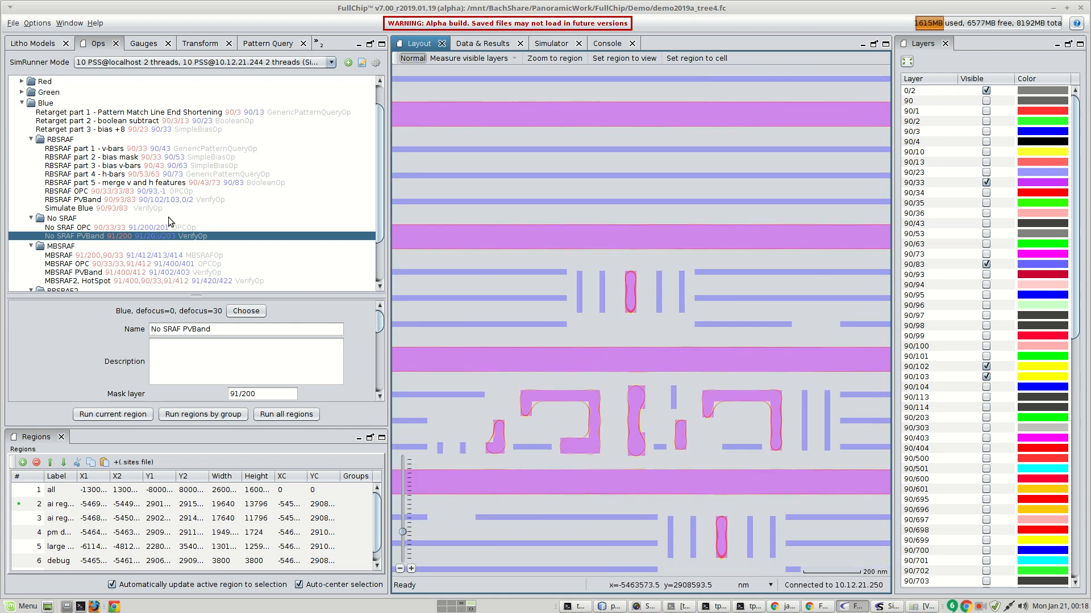
scroll("down", 3)
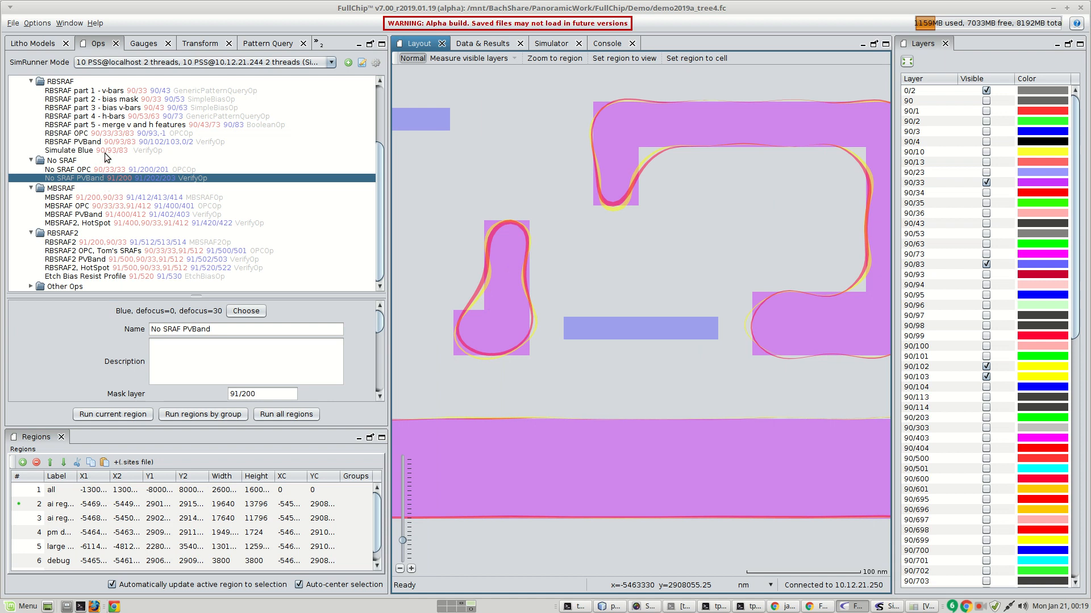
mouse_move(79, 202)
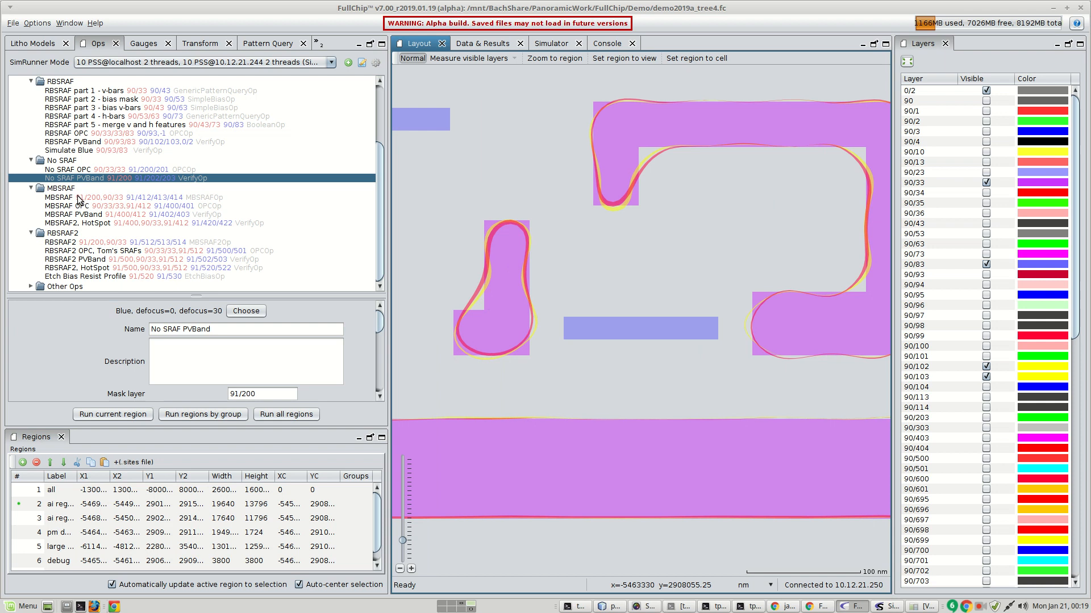
mouse_move(78, 207)
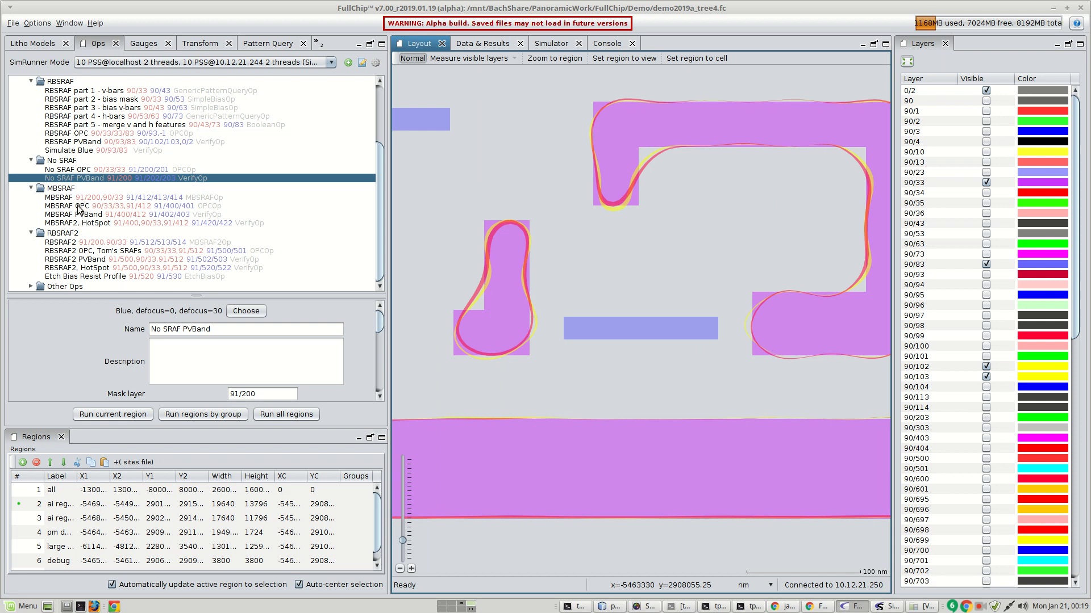
Hide the MBSRAF op's output layers 91/414 and 91/413 from the layout
right_click(62, 197)
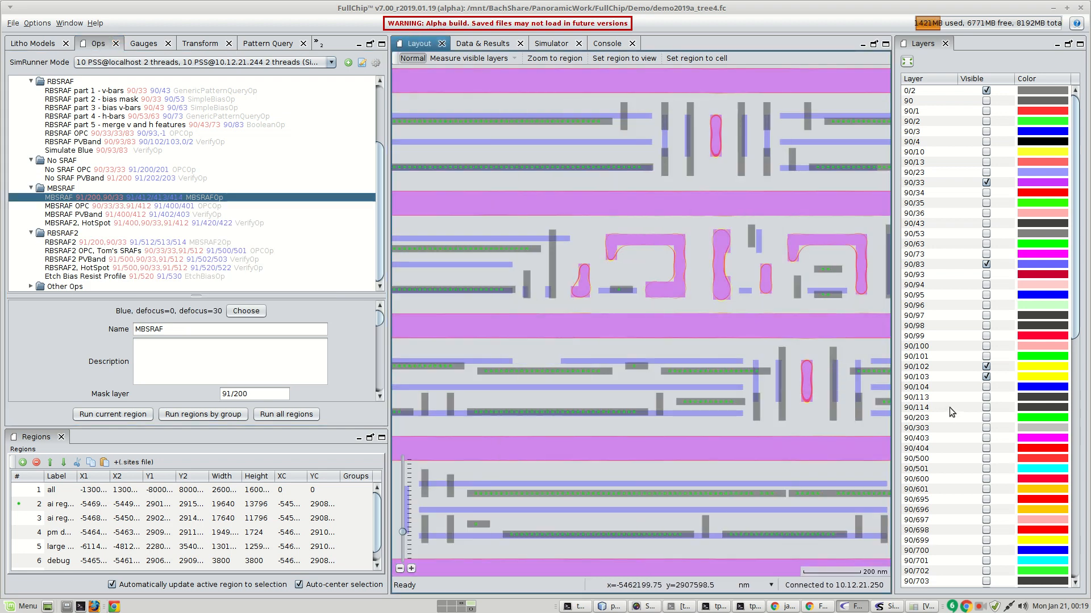
scroll("down", 3)
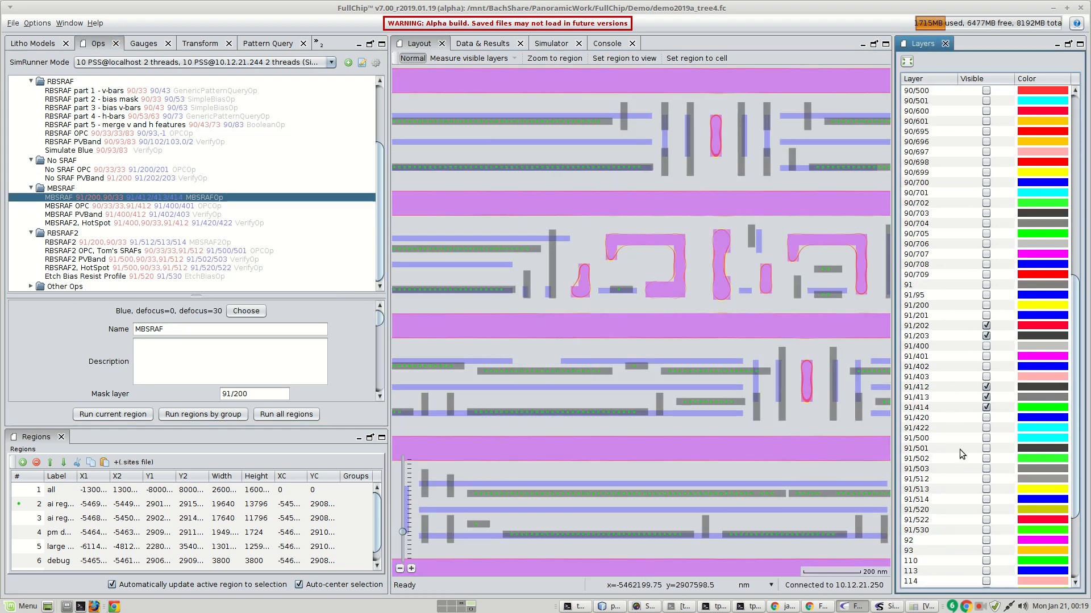
left_click(986, 406)
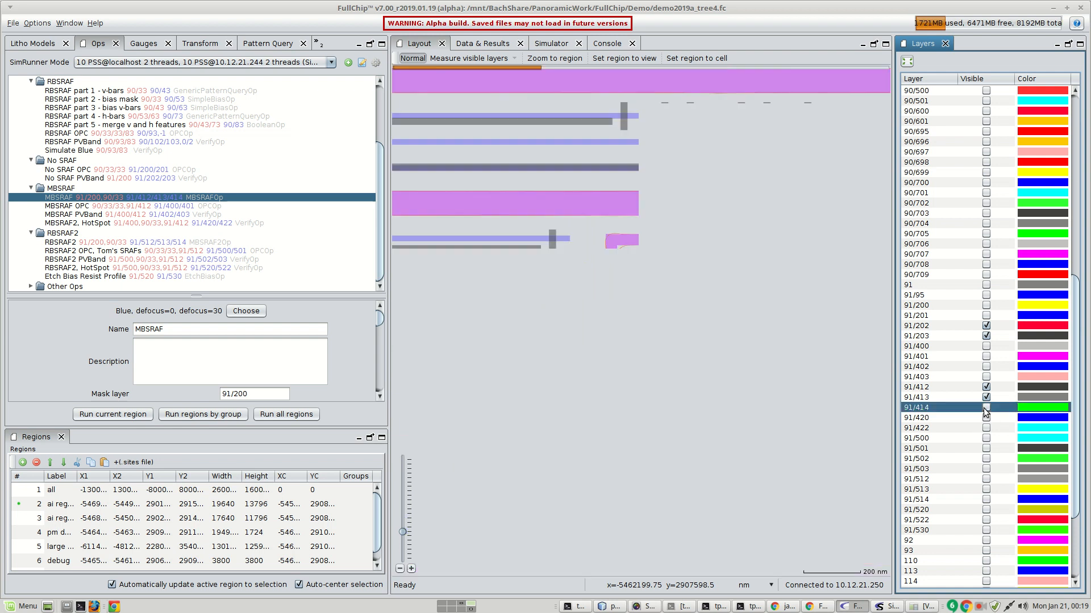
left_click(985, 407)
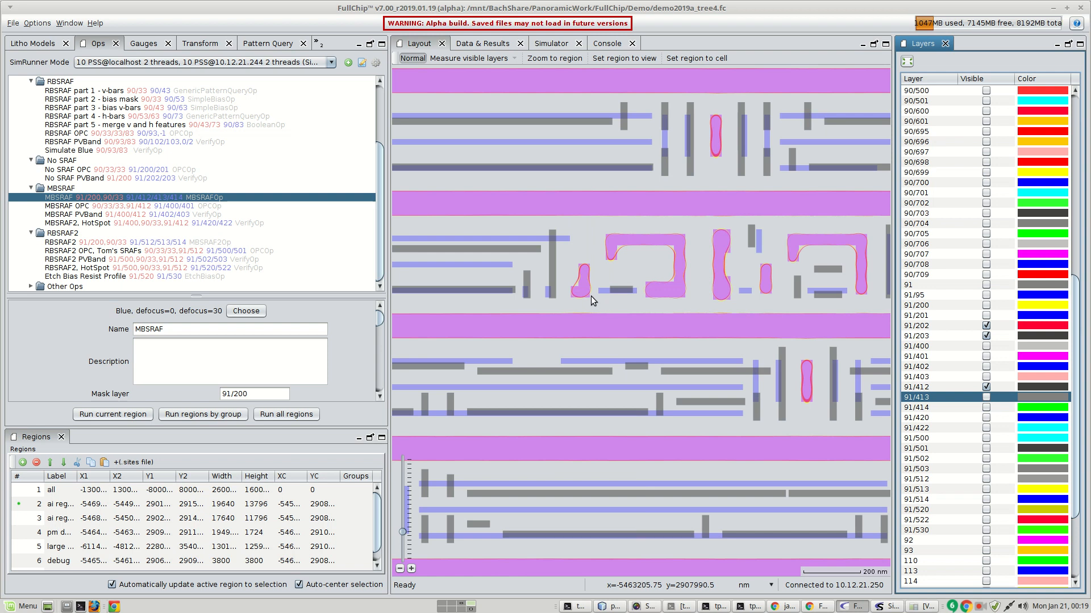
mouse_move(661, 287)
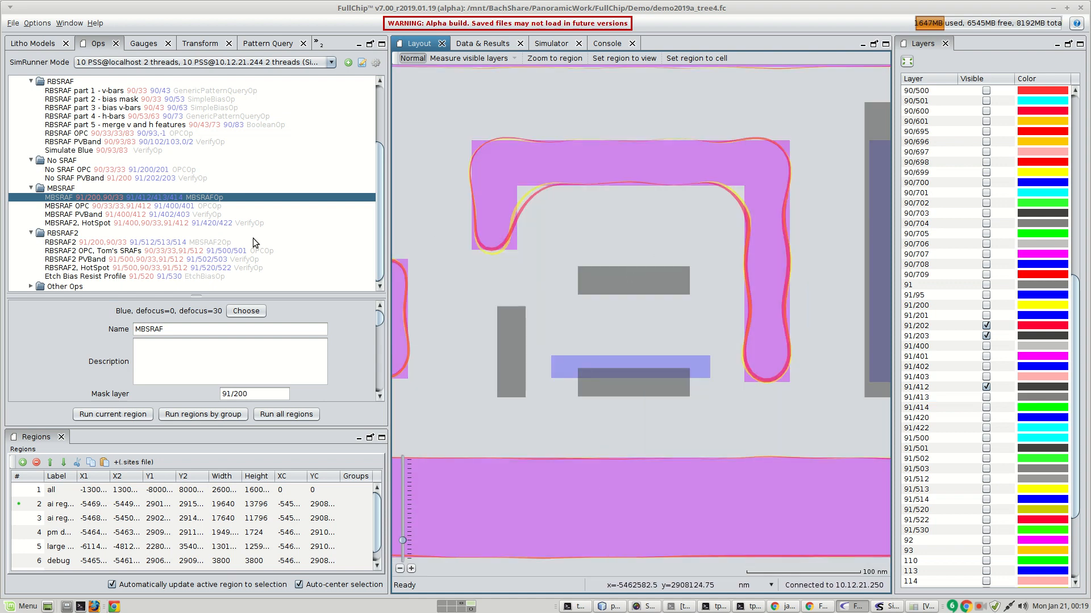
mouse_move(80, 224)
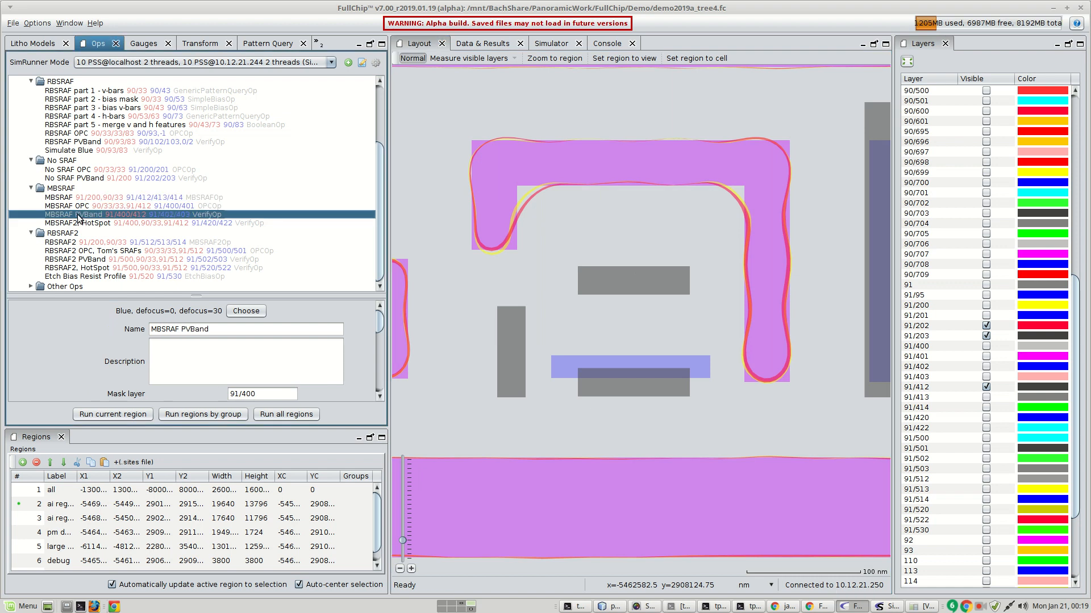
Show the MBSRAF PVBand input and output layers 91/402 and 91/403 over the U-shaped feature
right_click(124, 214)
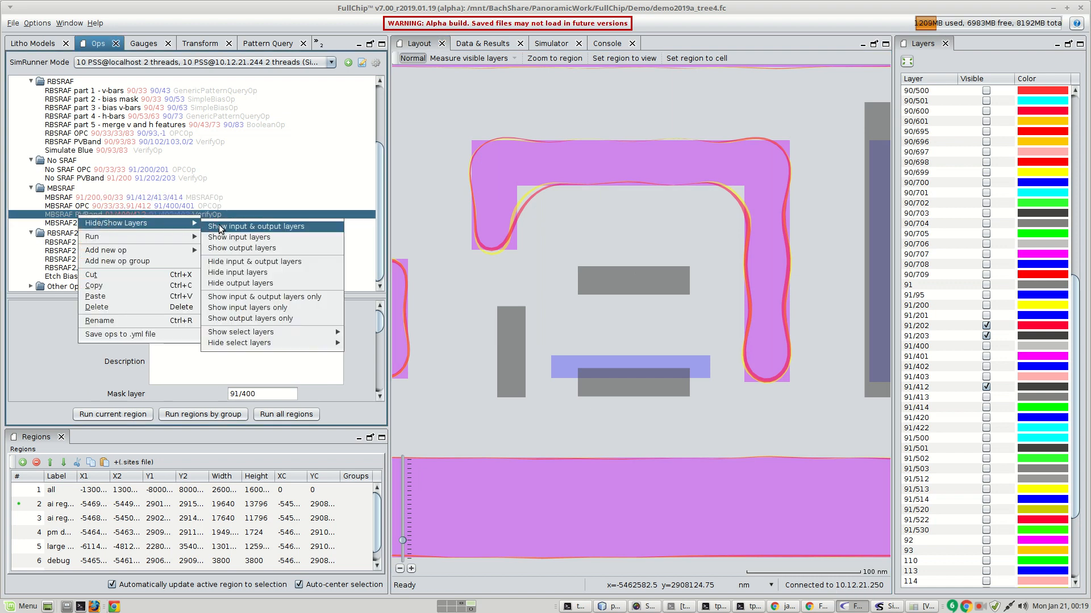
left_click(257, 226)
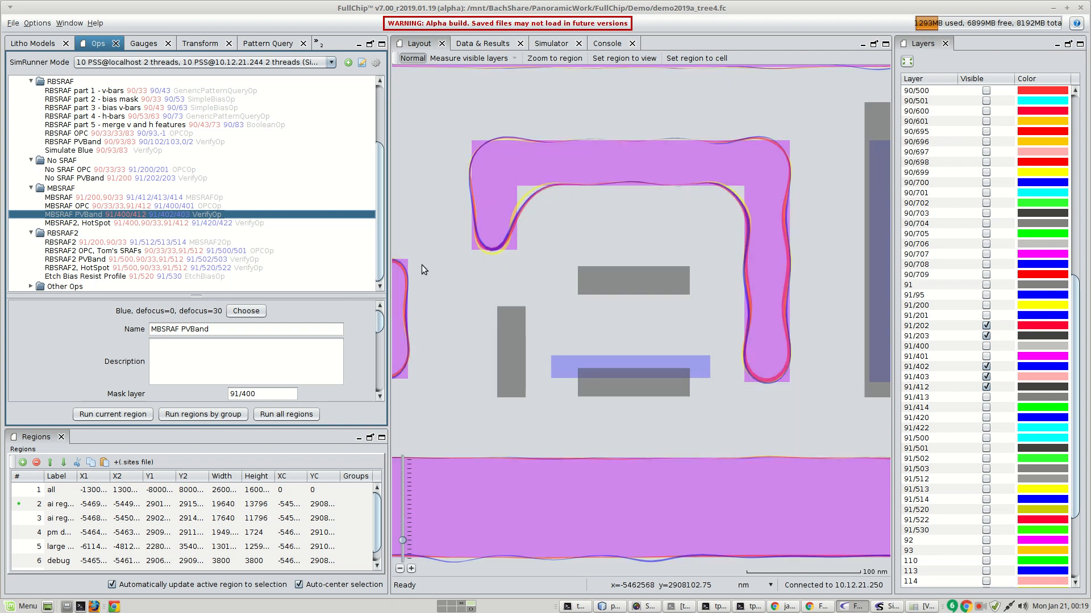
mouse_move(766, 248)
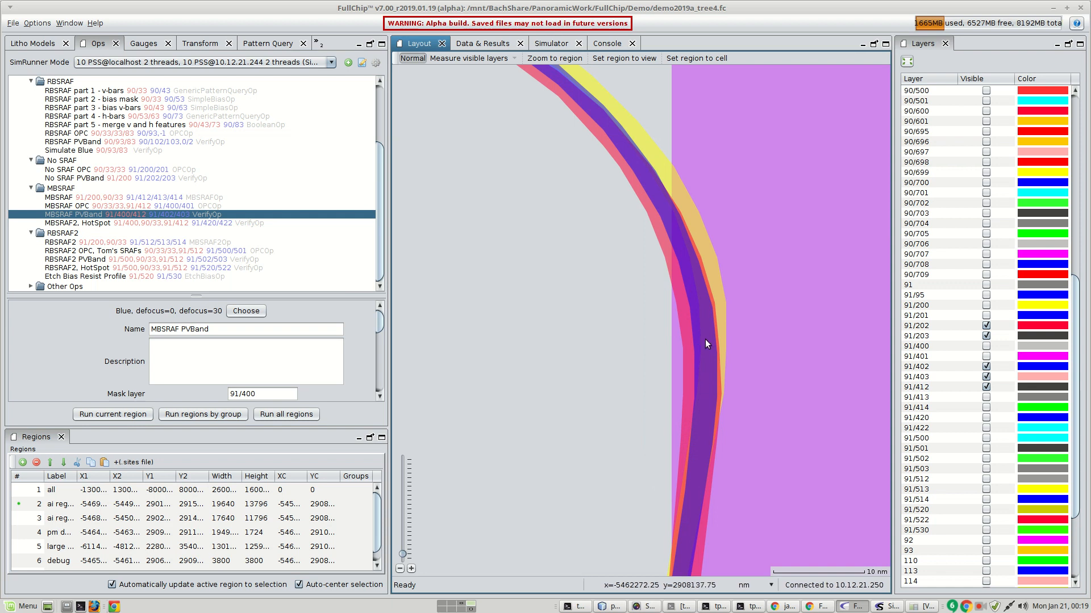
mouse_move(612, 302)
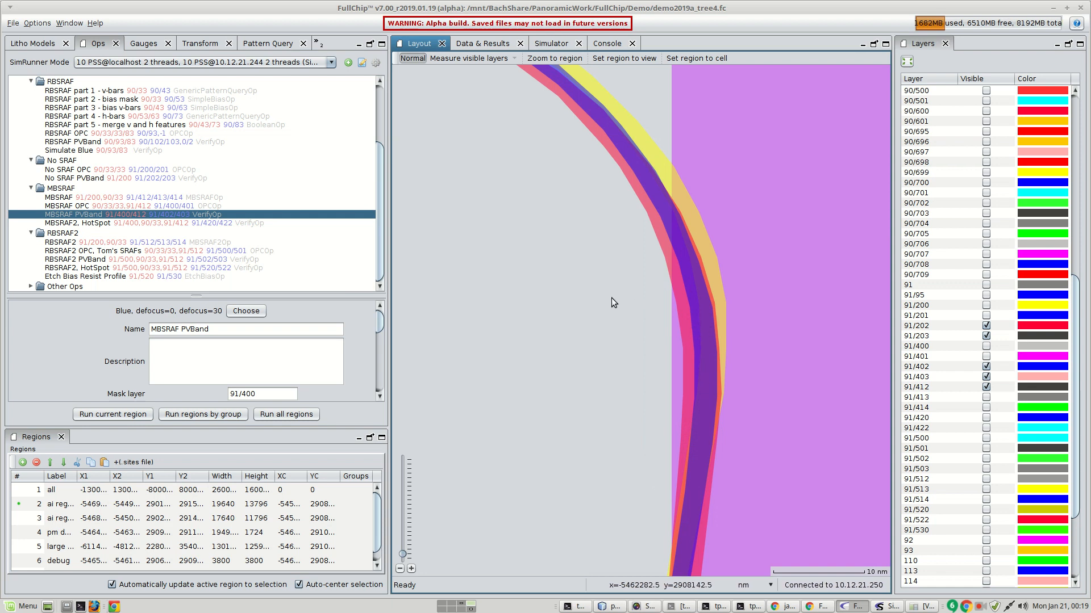
mouse_move(721, 354)
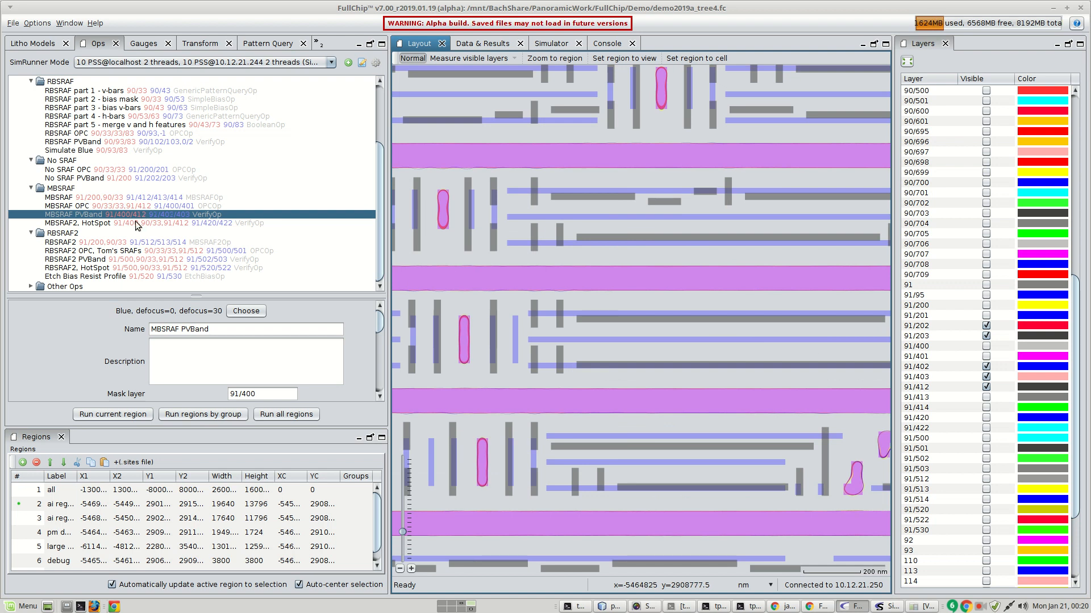
mouse_move(83, 266)
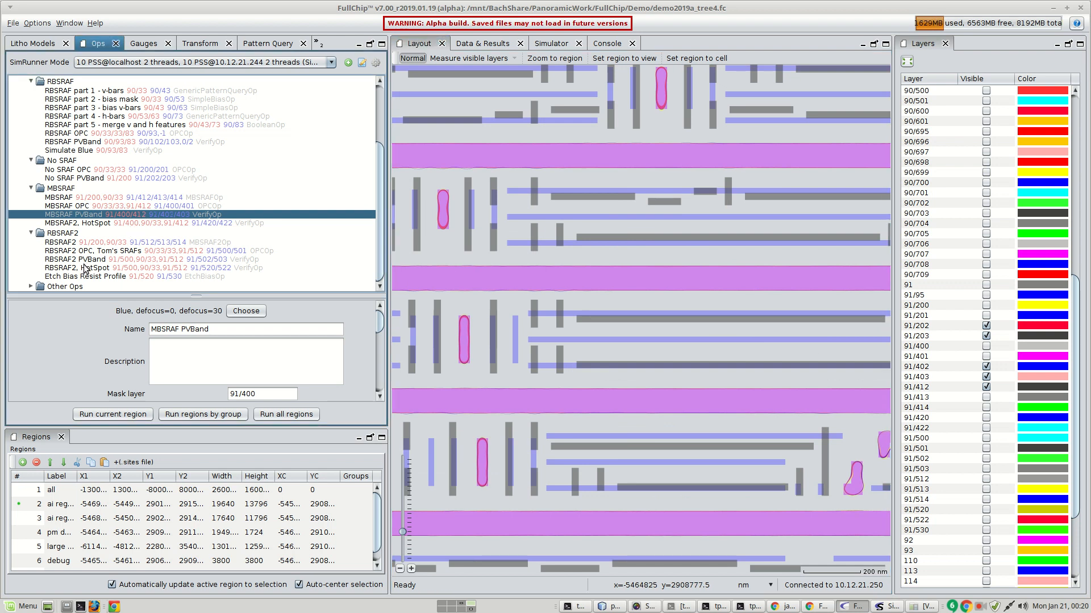
Hide MBSRAF layer 91/412, leaving RBSRAF2 layer 91/512 over the wider layout
right_click(105, 242)
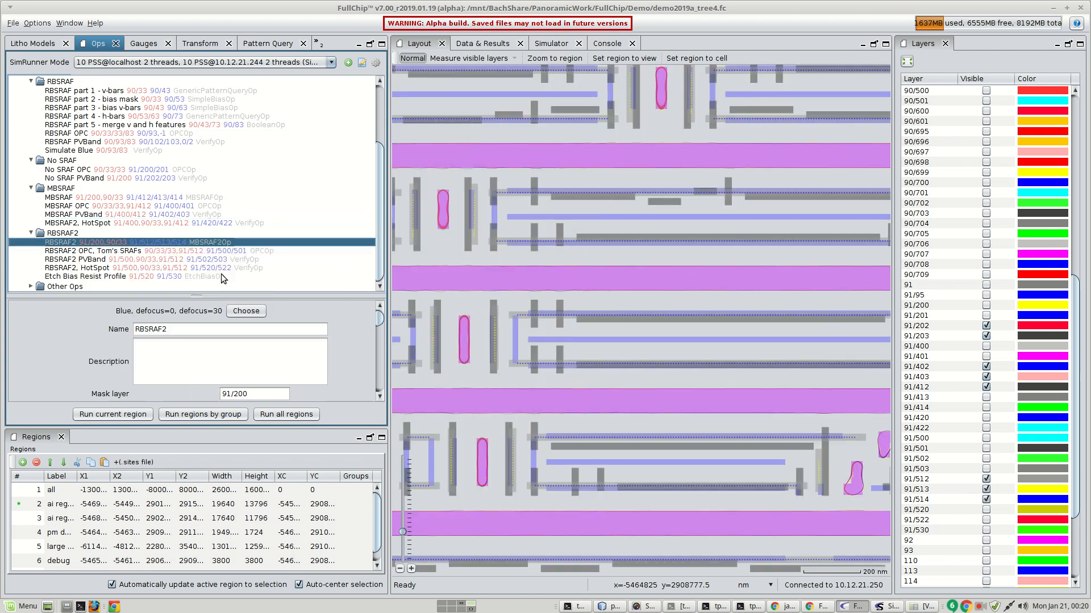
scroll("down", 3)
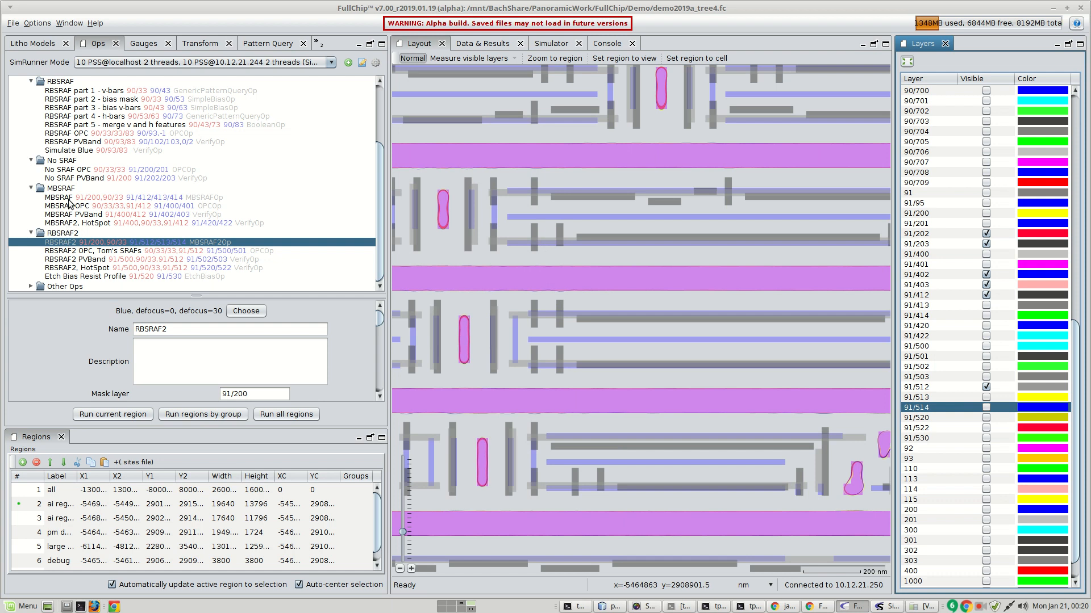
right_click(63, 196)
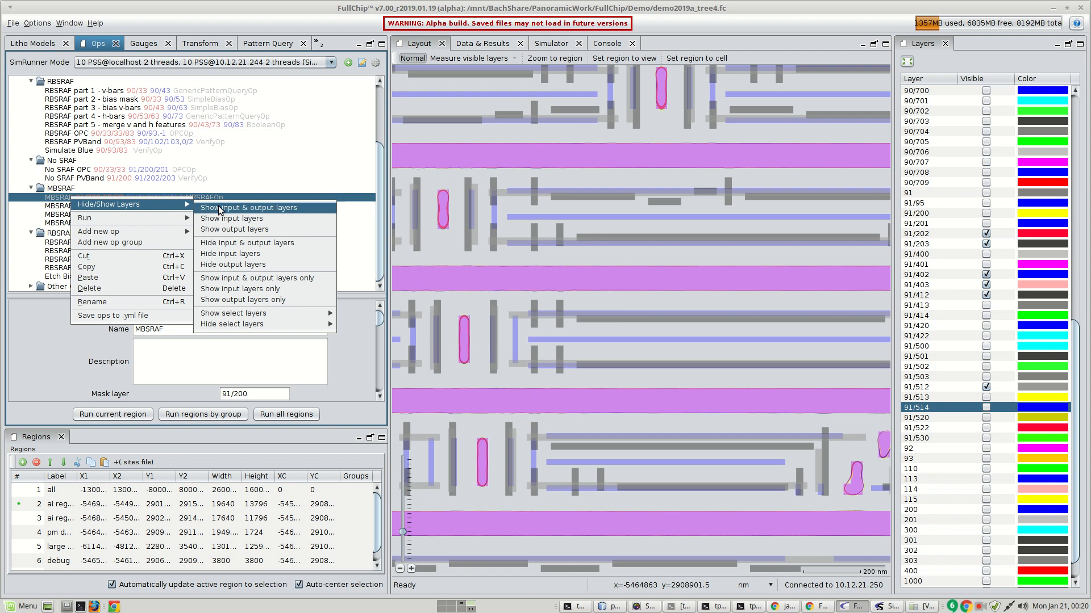
left_click(249, 207)
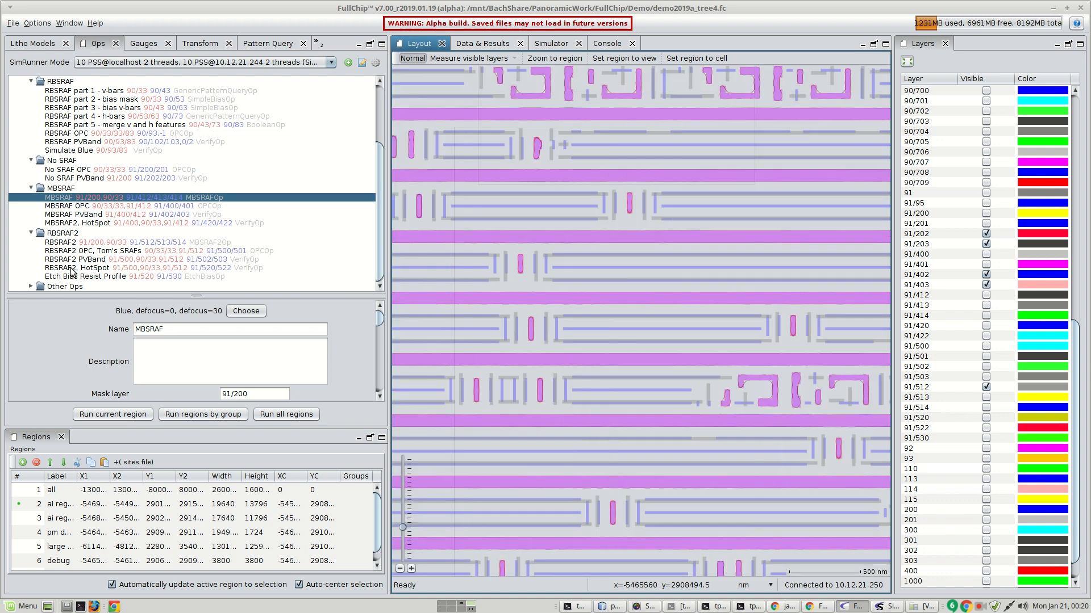
Show RBSRAF2 PVBand input and output layers 91/502 and 91/503 and zoom onto a contour
right_click(83, 259)
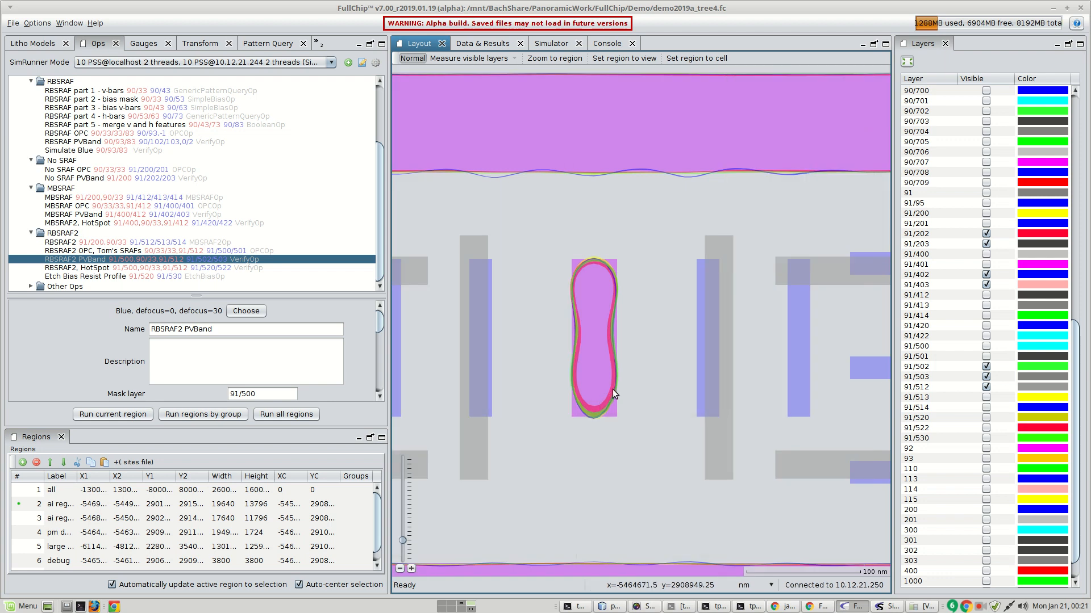
scroll("down", 3)
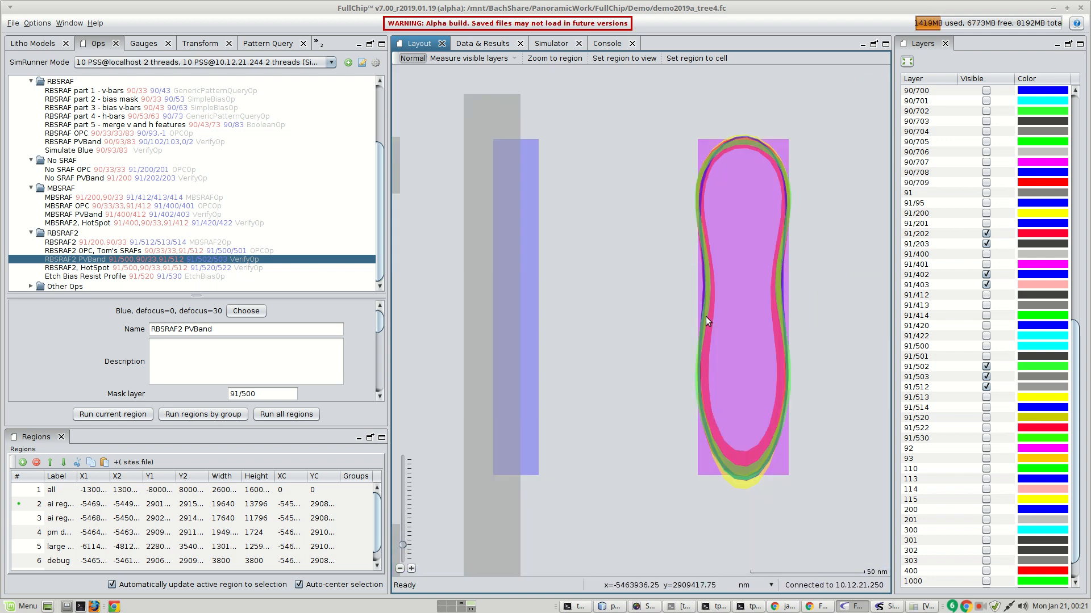
mouse_move(786, 302)
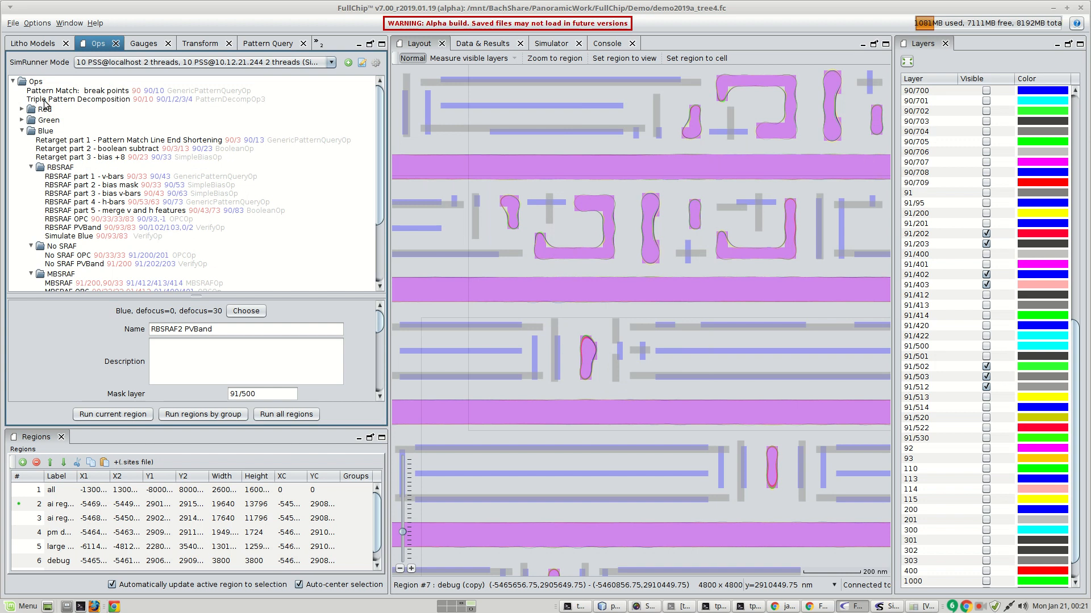
Re-expand the RBSRAF, No SRAF and MBSRAF groups and Ctrl-select their PVBand ops together
left_click(31, 167)
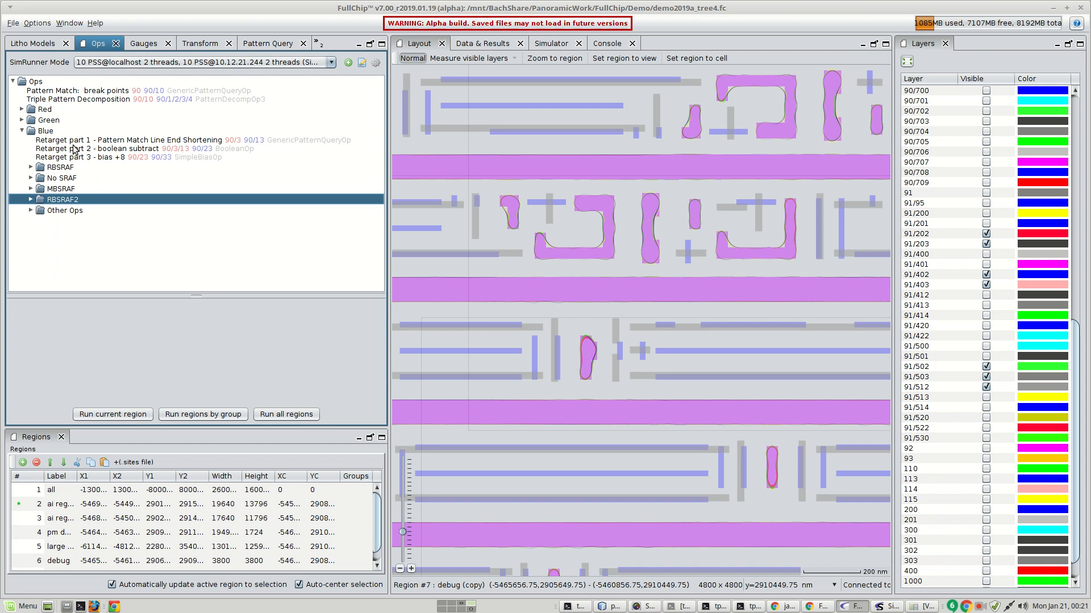
left_click(46, 129)
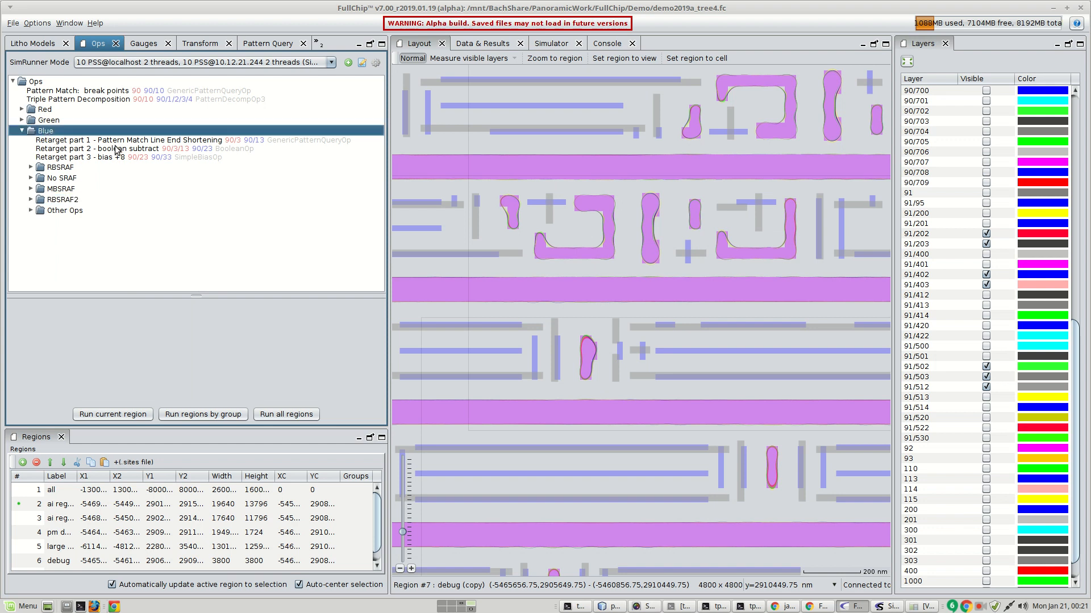
mouse_move(78, 153)
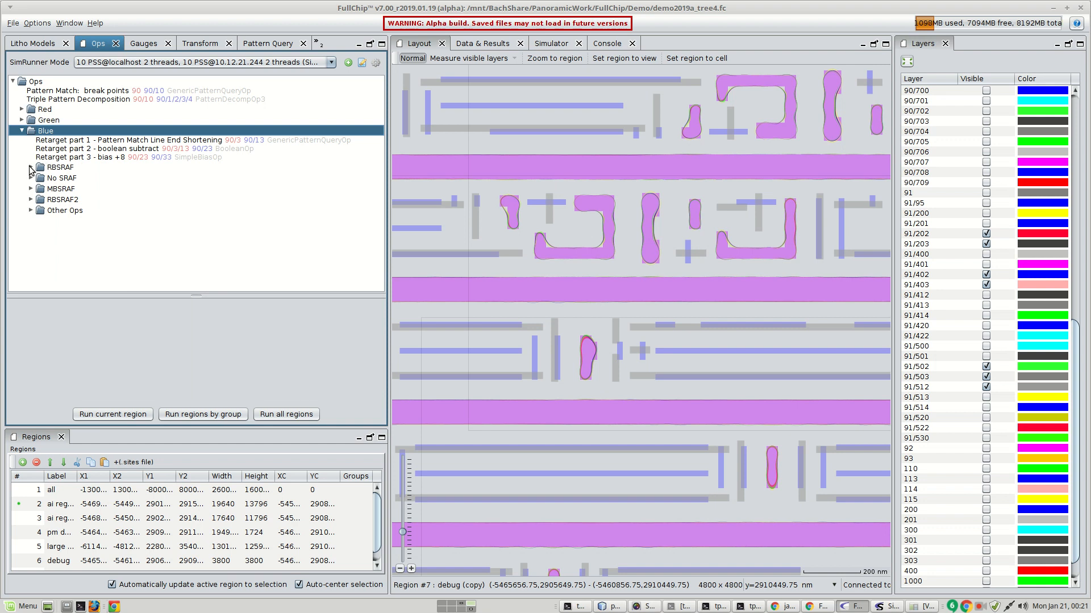
left_click(61, 177)
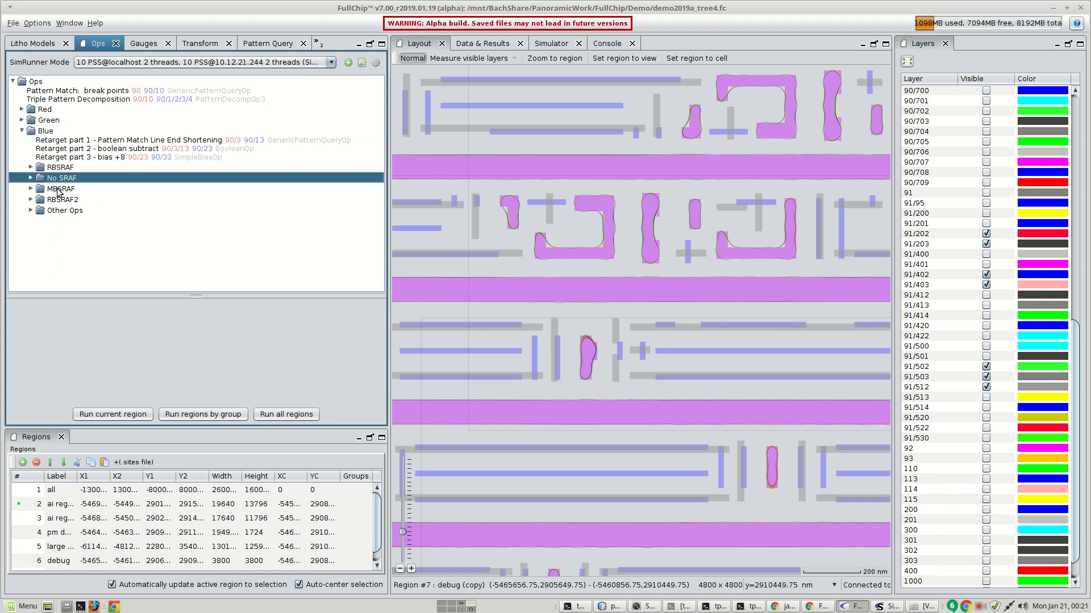
left_click(64, 199)
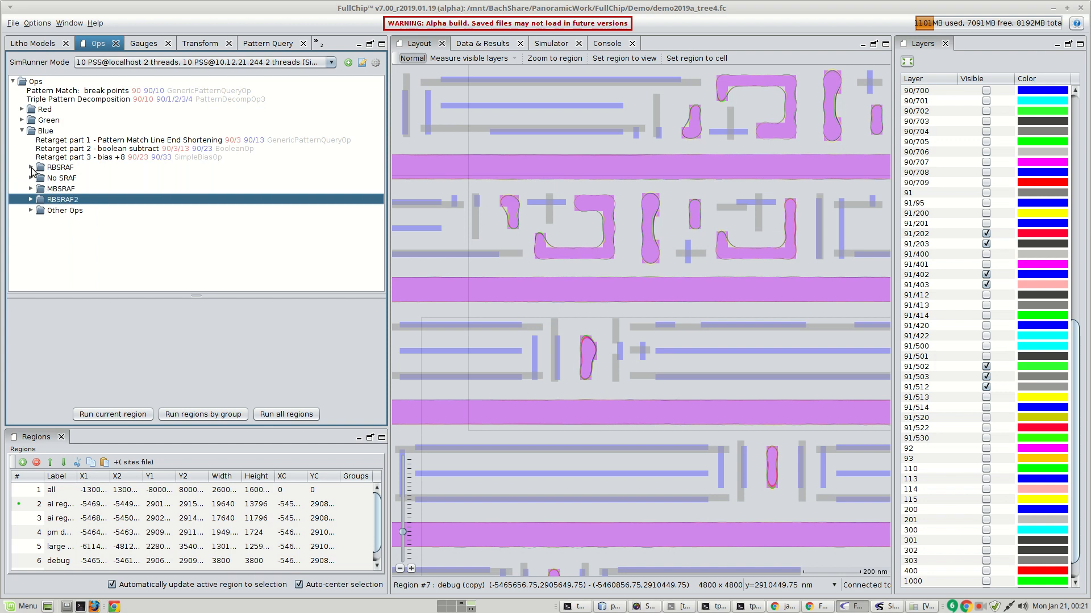
left_click(30, 167)
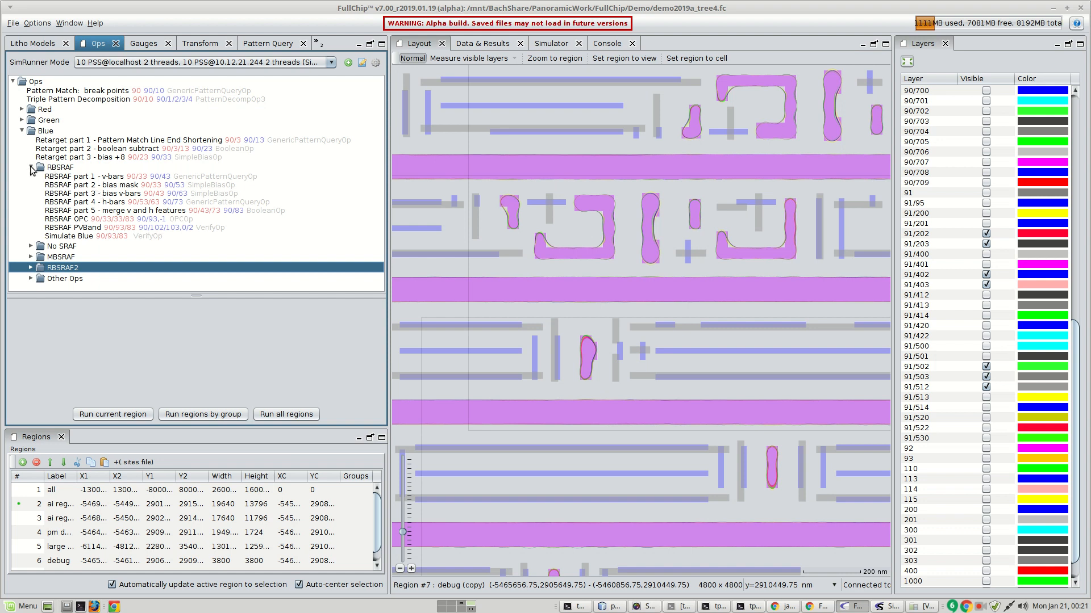
mouse_move(190, 171)
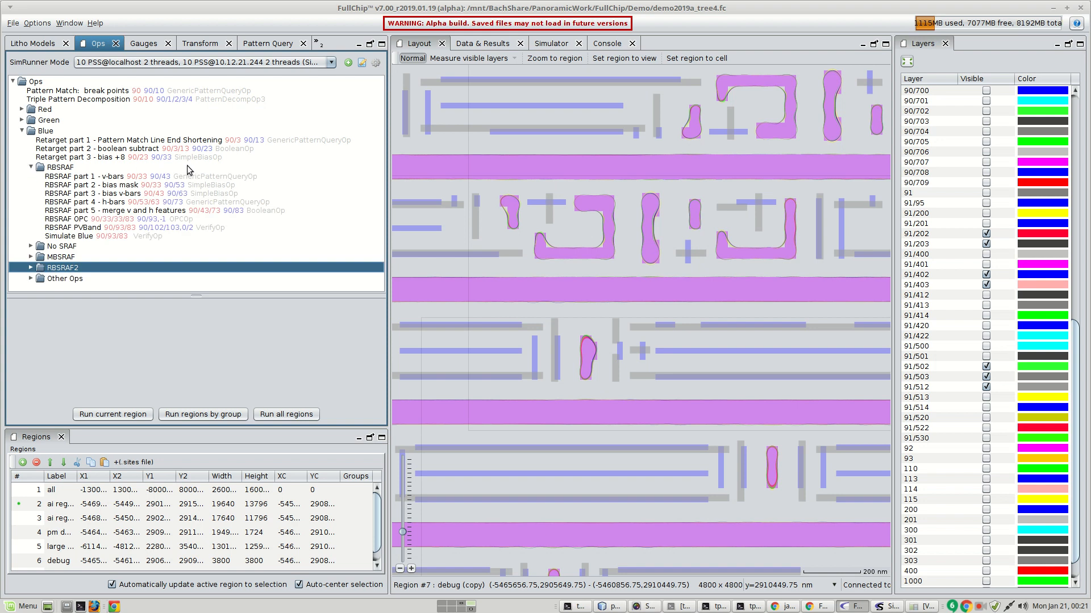
mouse_move(78, 159)
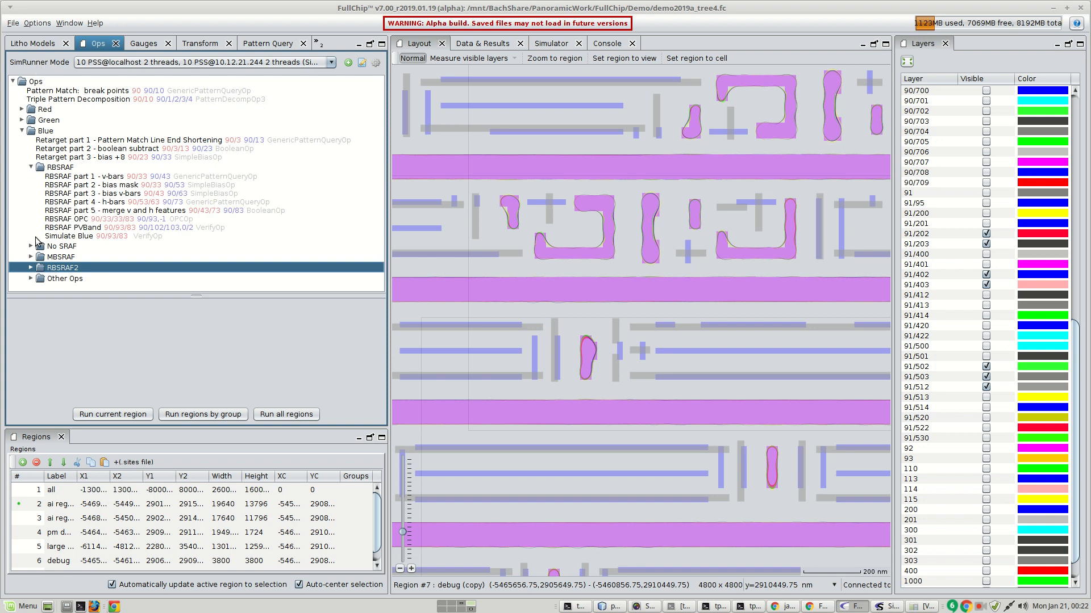
left_click(31, 246)
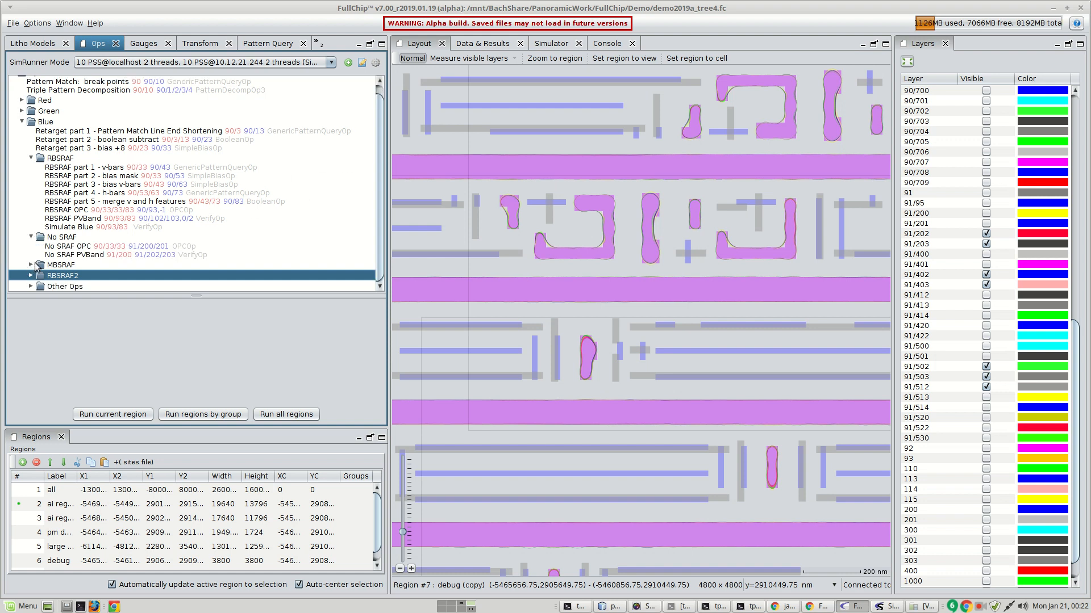
left_click(30, 264)
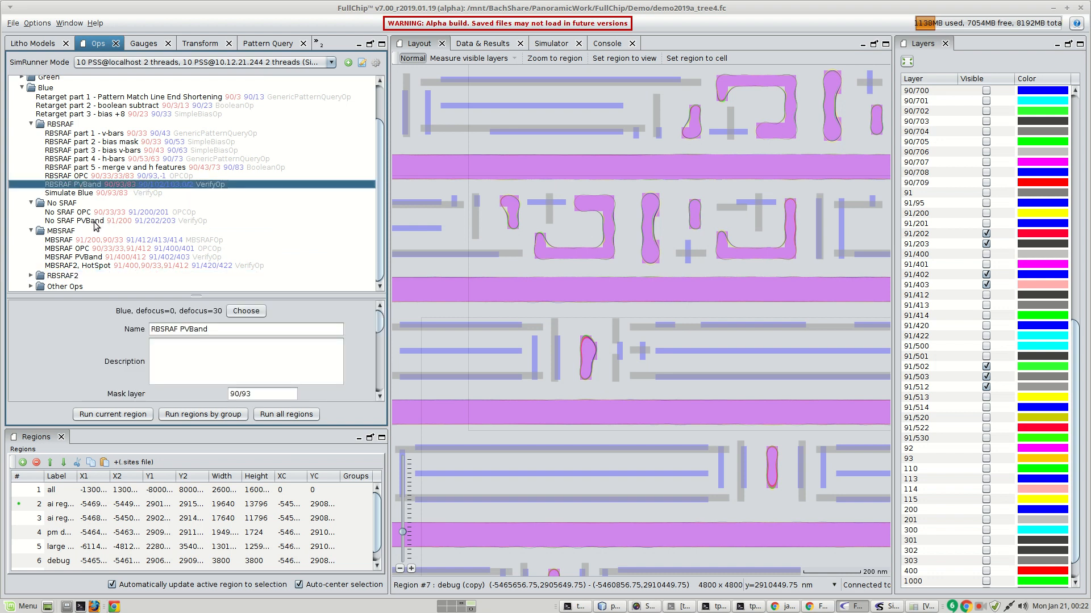
left_click(82, 257)
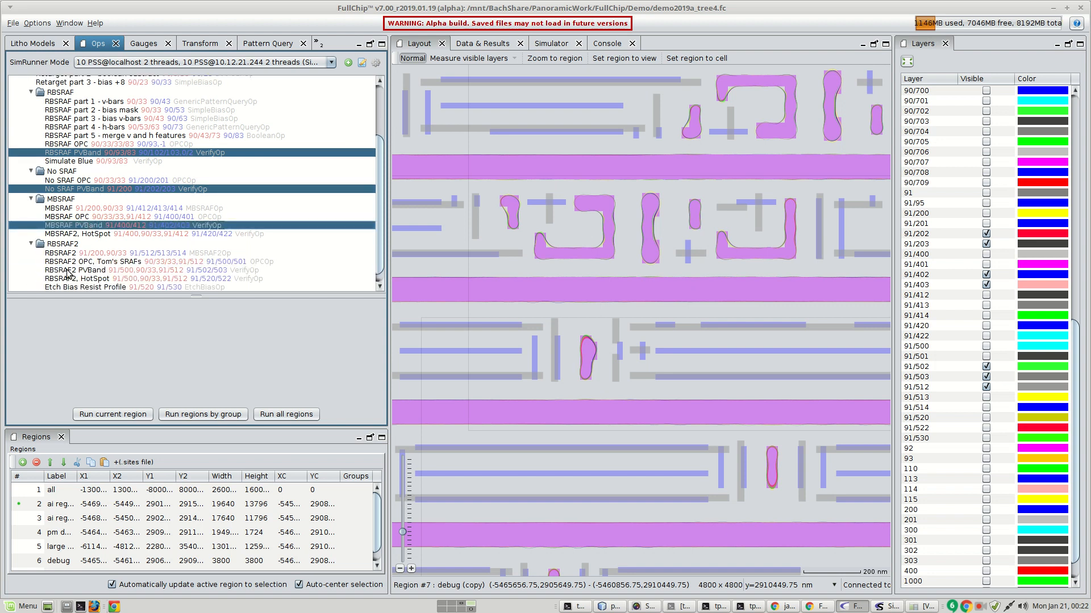
Show only the four PV bands' output contours, then select Retarget part 3 - bias +8 for its output layers
right_click(91, 153)
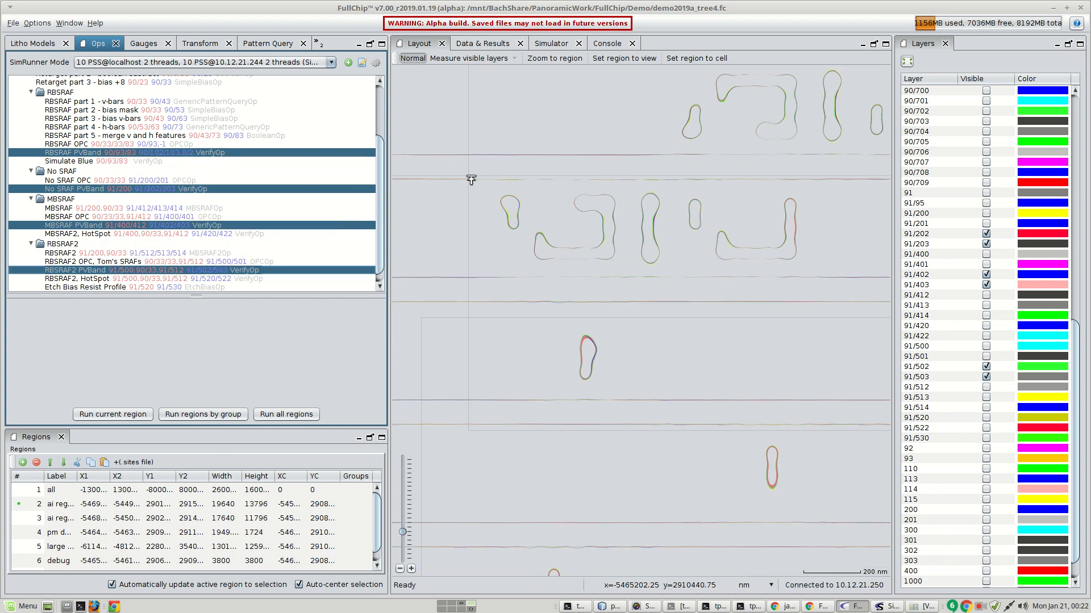
scroll("up", 3)
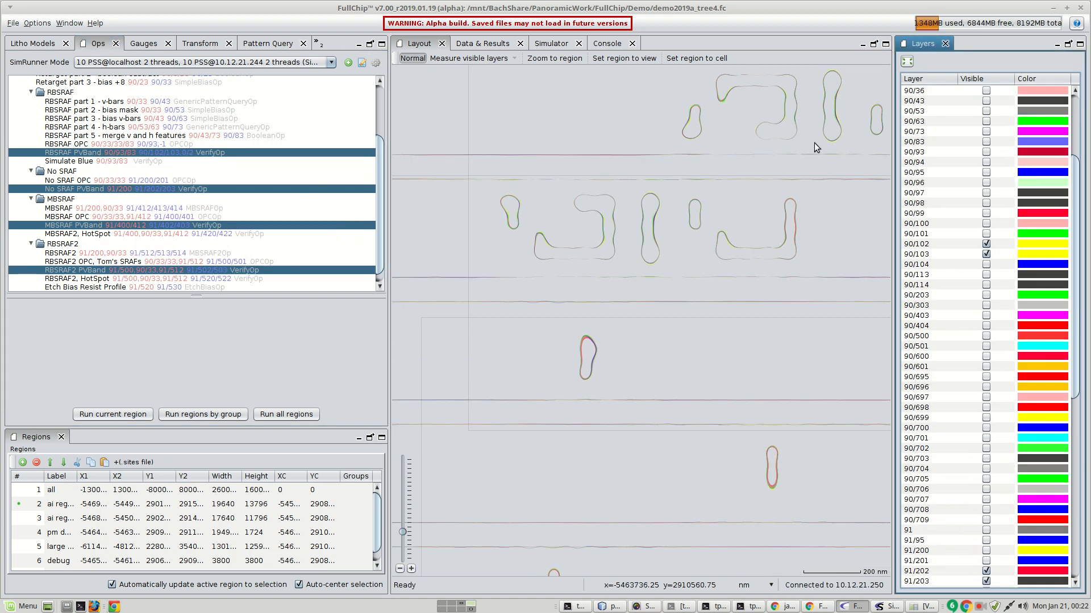
left_click(83, 157)
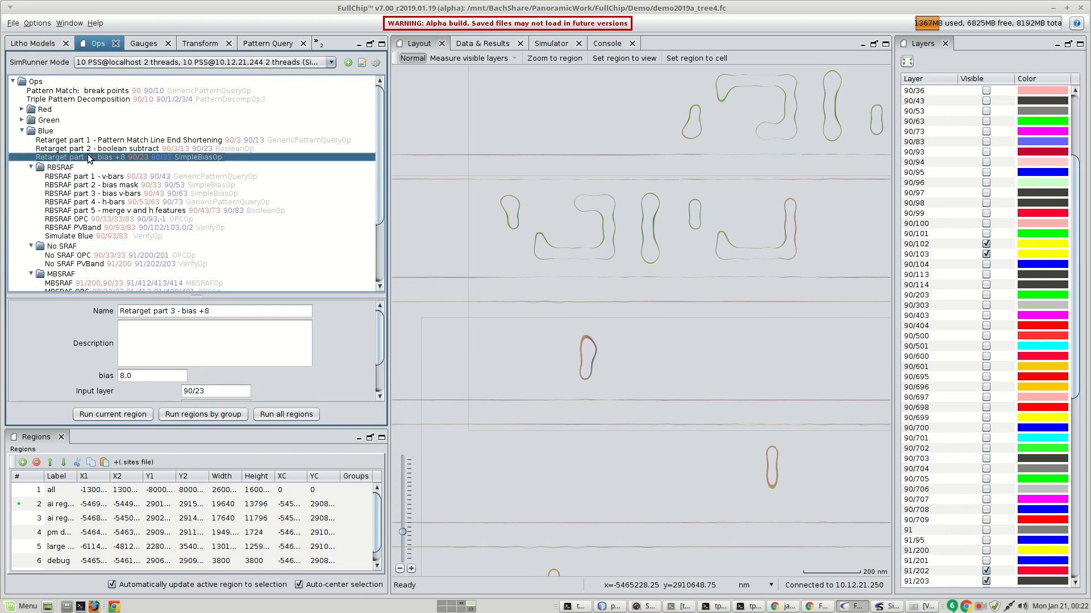
right_click(76, 157)
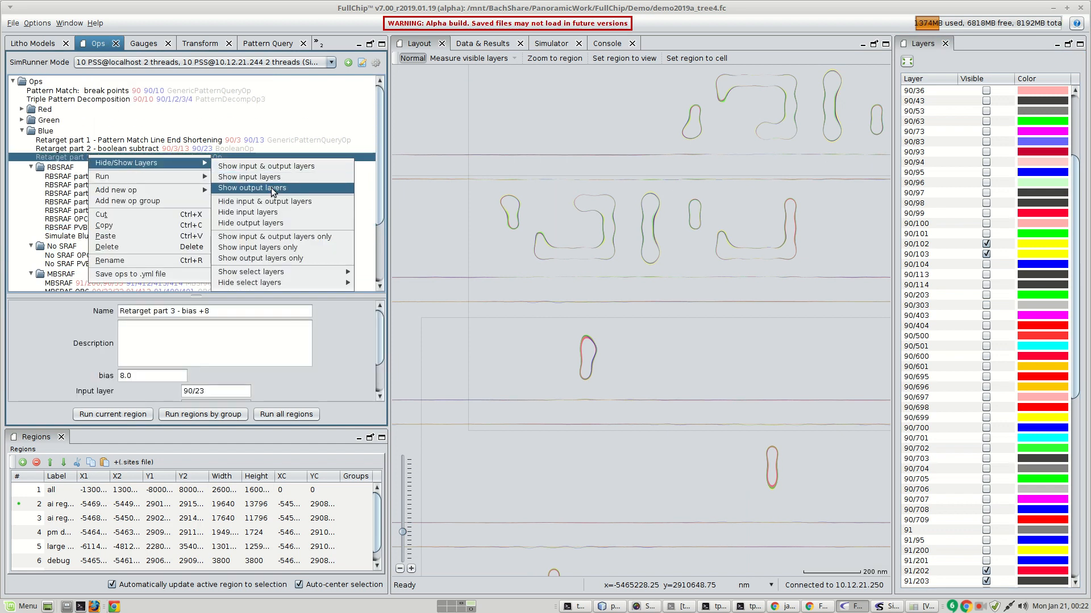